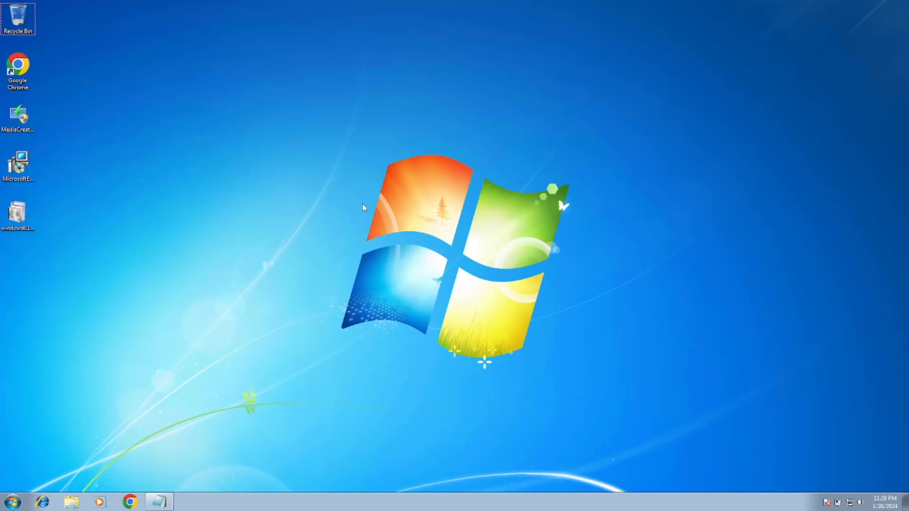
mouse_move(225, 342)
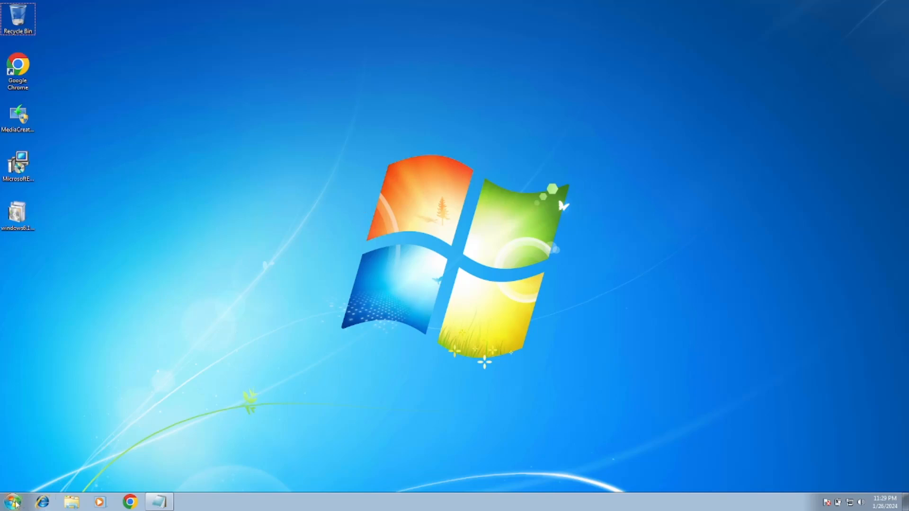
Step: Open Control Panel from the Start menu to show all settings items
left_click(9, 501)
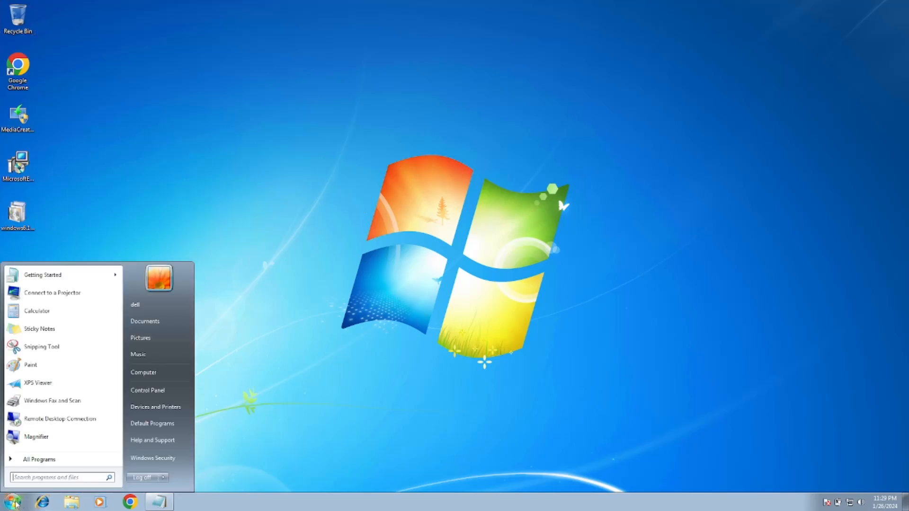
mouse_move(147, 390)
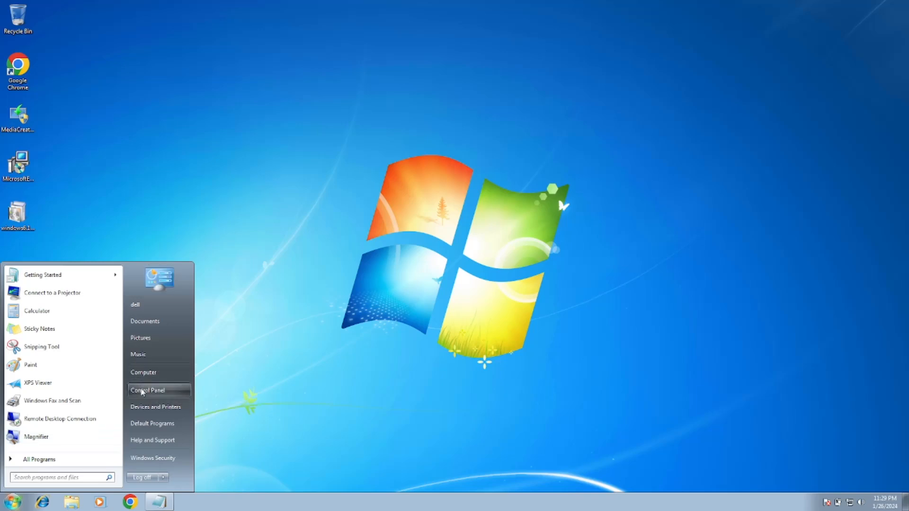
left_click(147, 390)
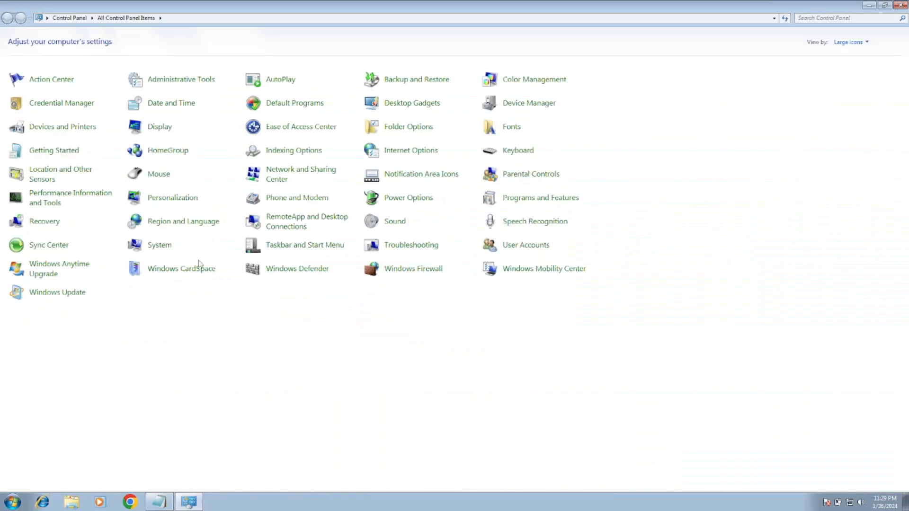
mouse_move(188, 291)
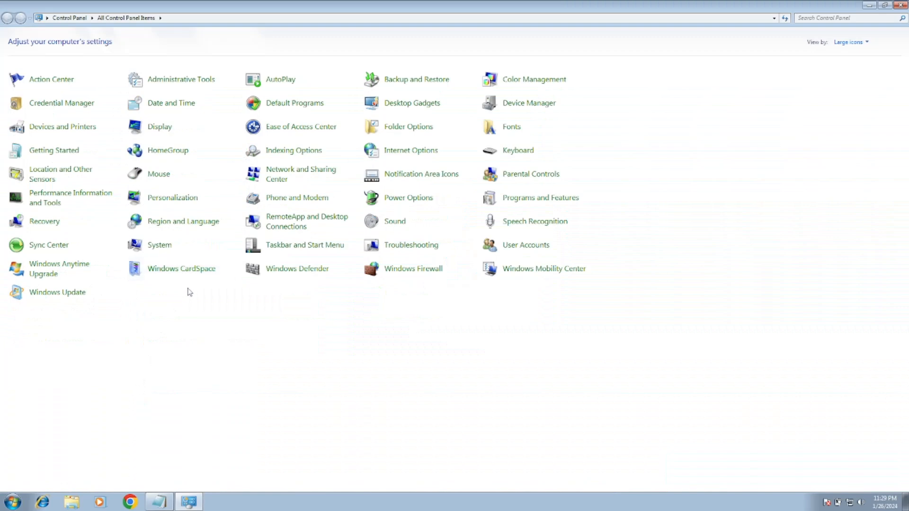
mouse_move(57, 292)
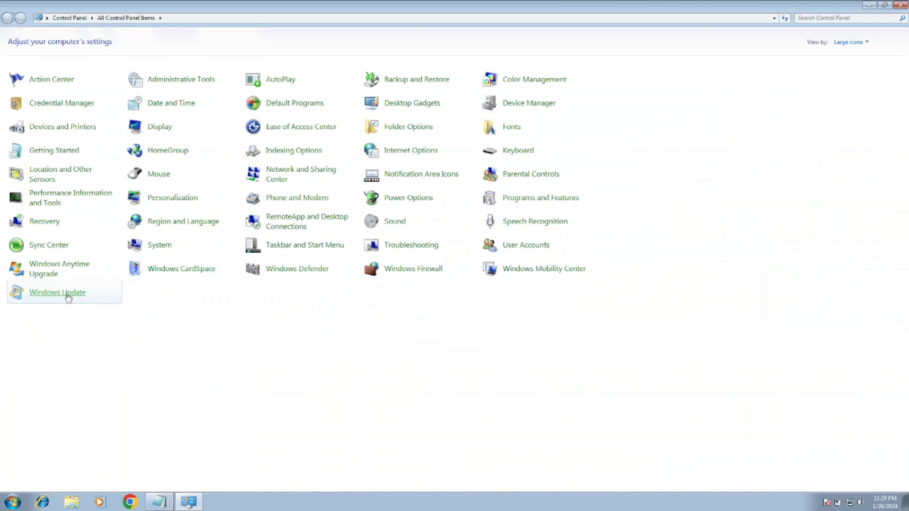
Step: Check for updates in Windows Update, which fails with error code 80072F8F
left_click(56, 292)
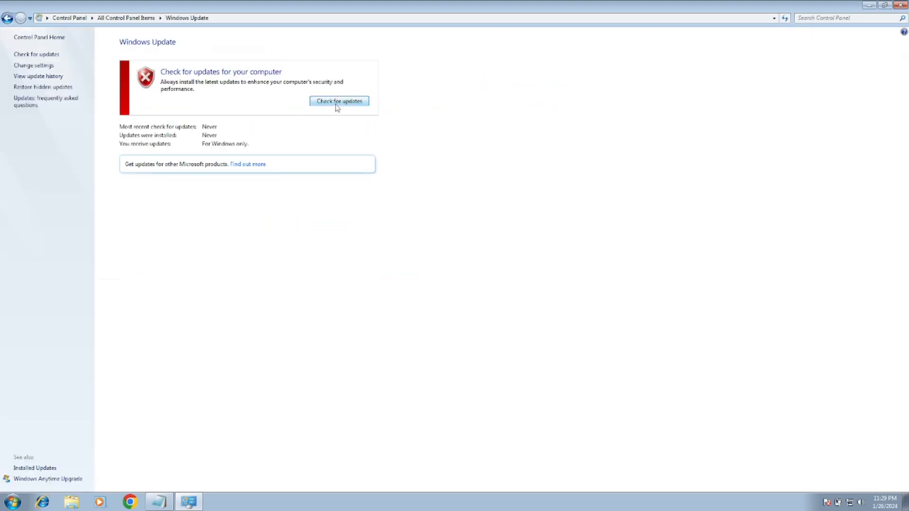
left_click(339, 101)
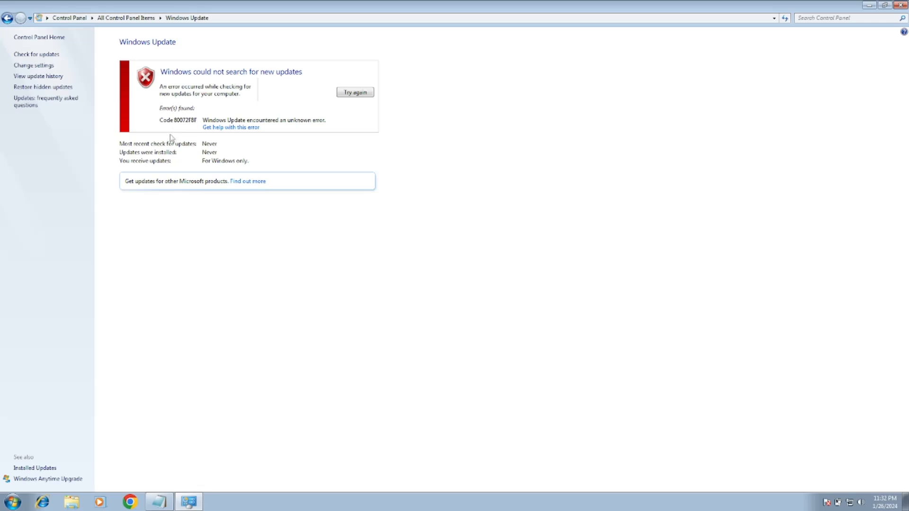
mouse_move(184, 114)
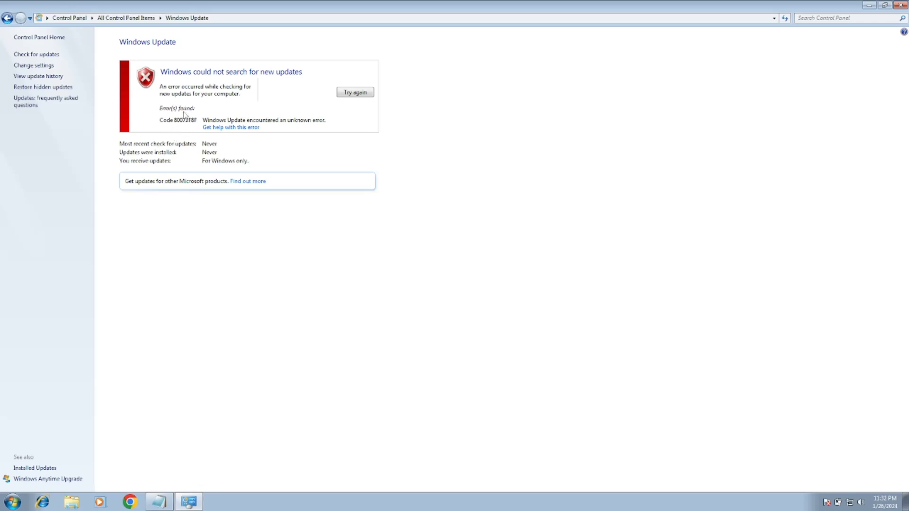
mouse_move(167, 139)
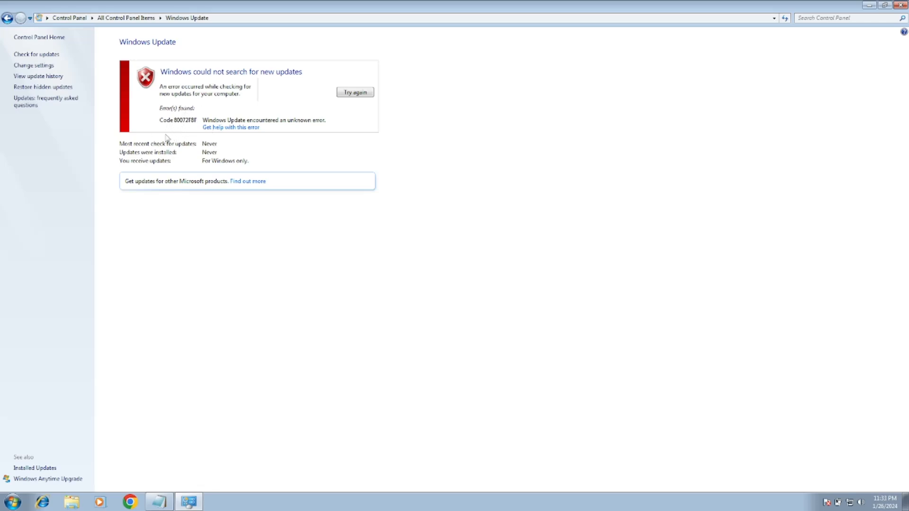
mouse_move(172, 136)
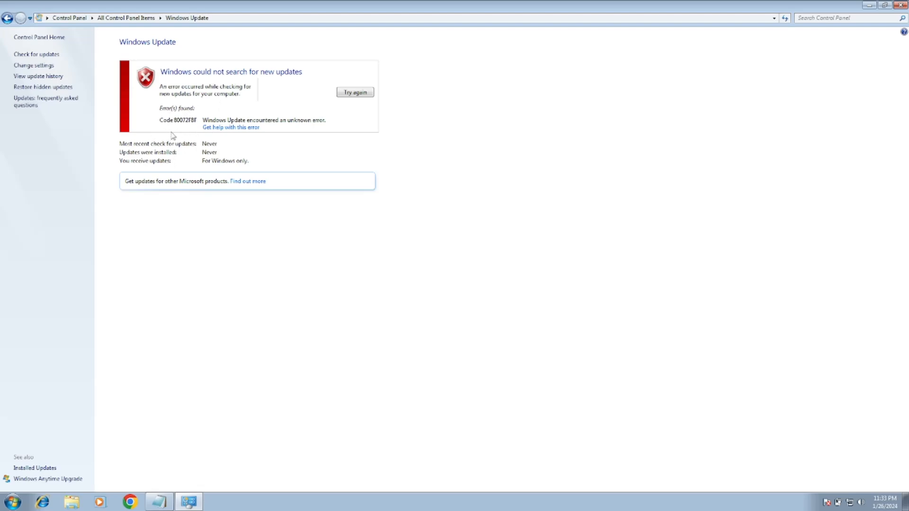
mouse_move(182, 139)
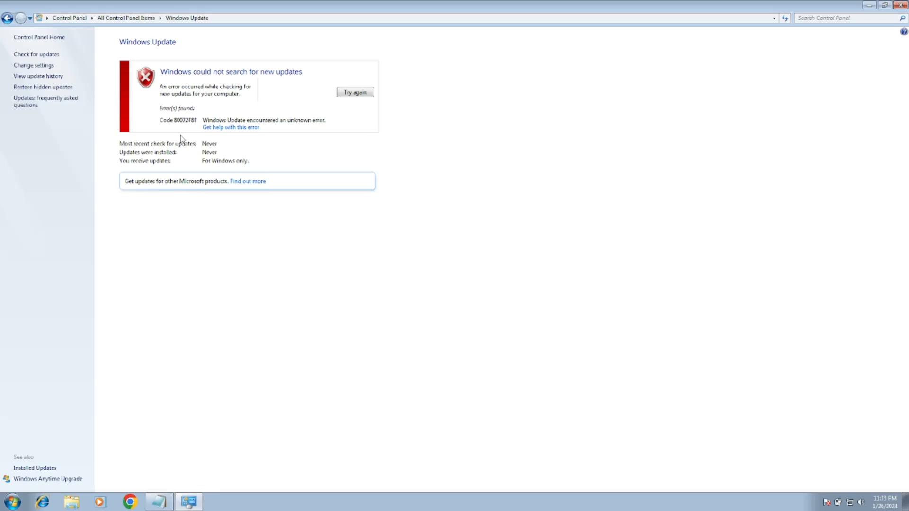
mouse_move(173, 126)
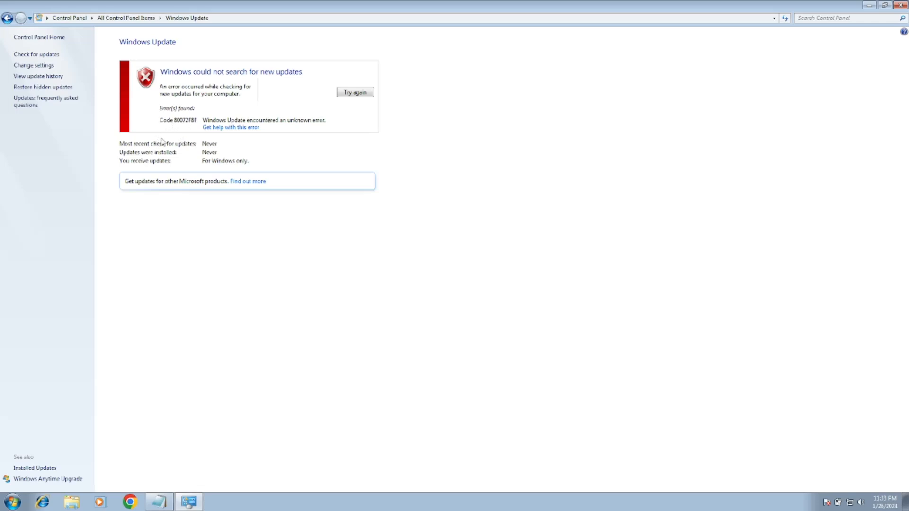
mouse_move(8, 18)
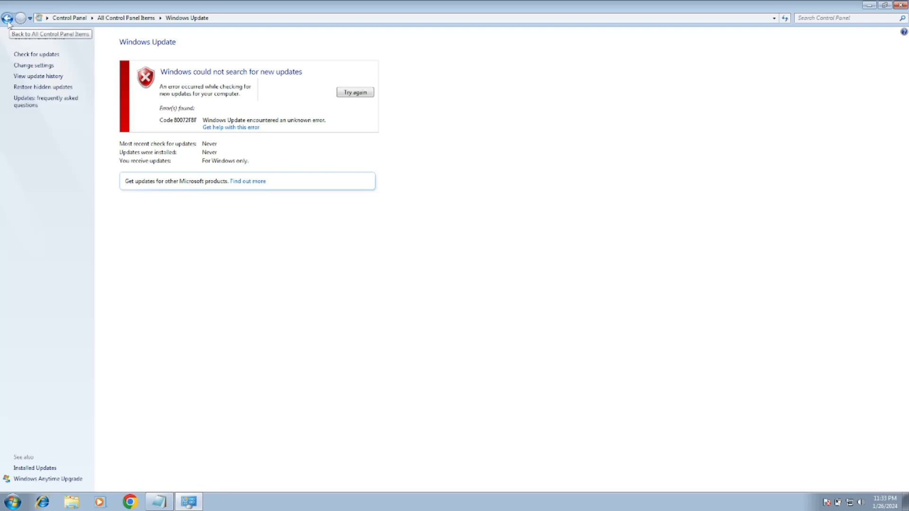
Step: Go back to all Control Panel items and show Troubleshooting's System and Security troubleshooters
left_click(8, 18)
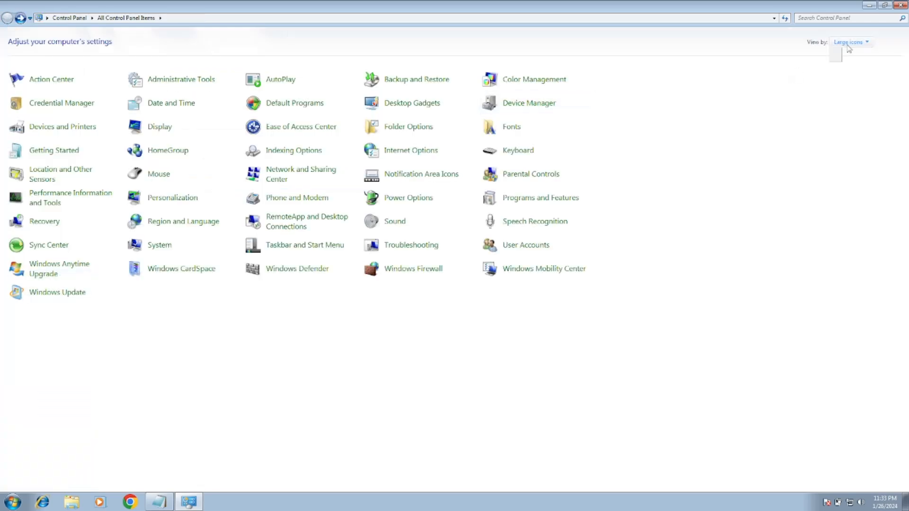
mouse_move(848, 70)
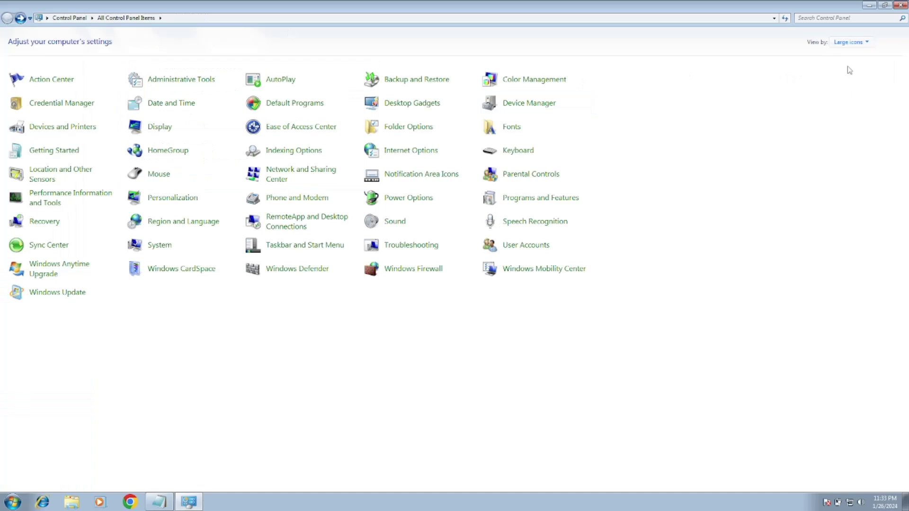
mouse_move(410, 245)
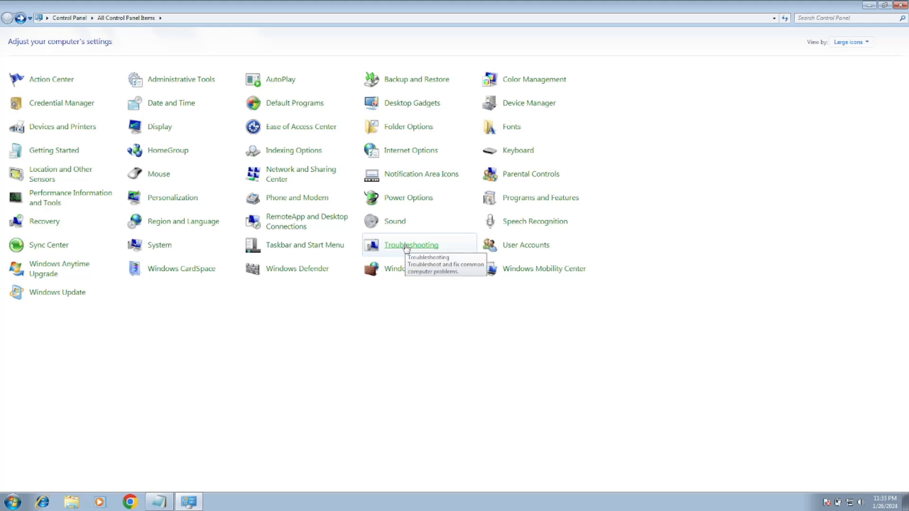
left_click(410, 244)
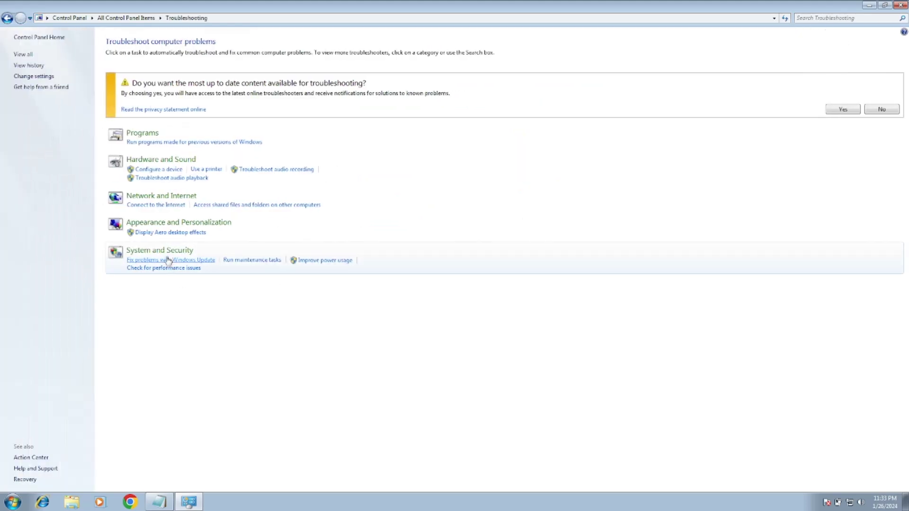
left_click(159, 250)
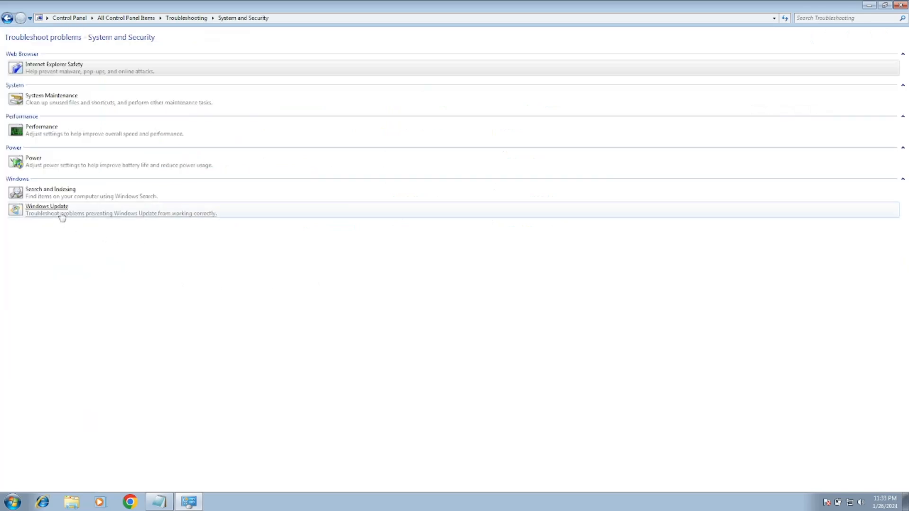
Step: Run the Windows Update troubleshooter, which can't identify the problem, then close it
left_click(46, 209)
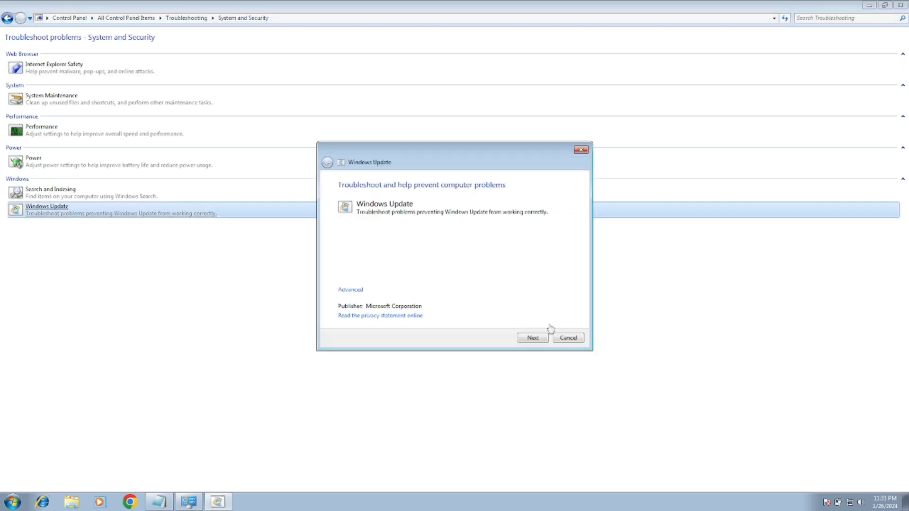
left_click(531, 337)
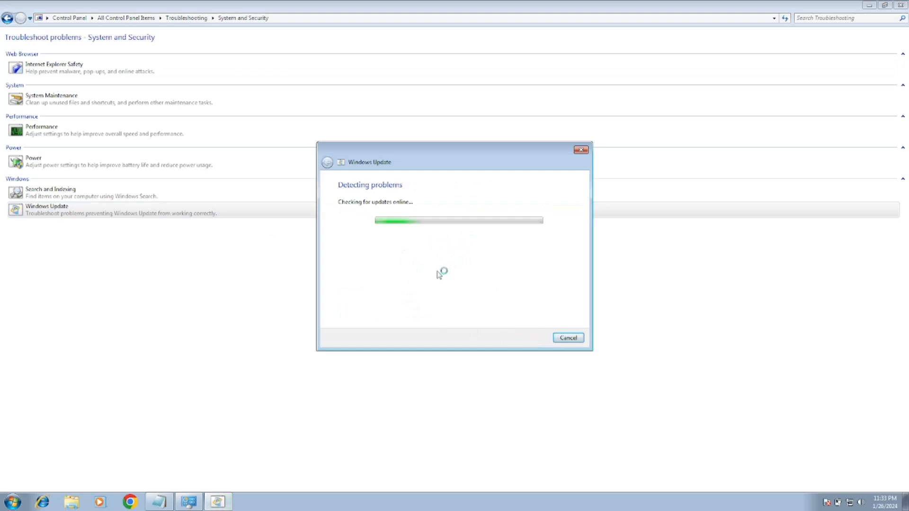
mouse_move(457, 245)
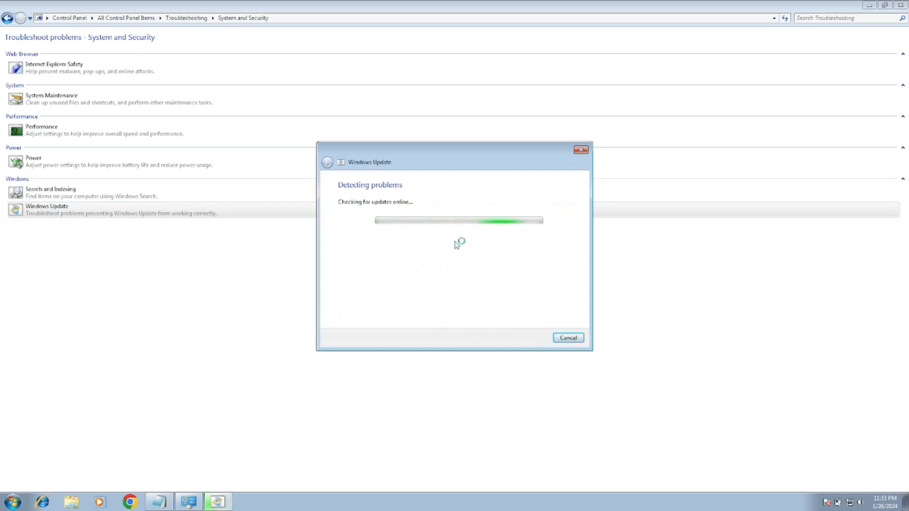
mouse_move(429, 281)
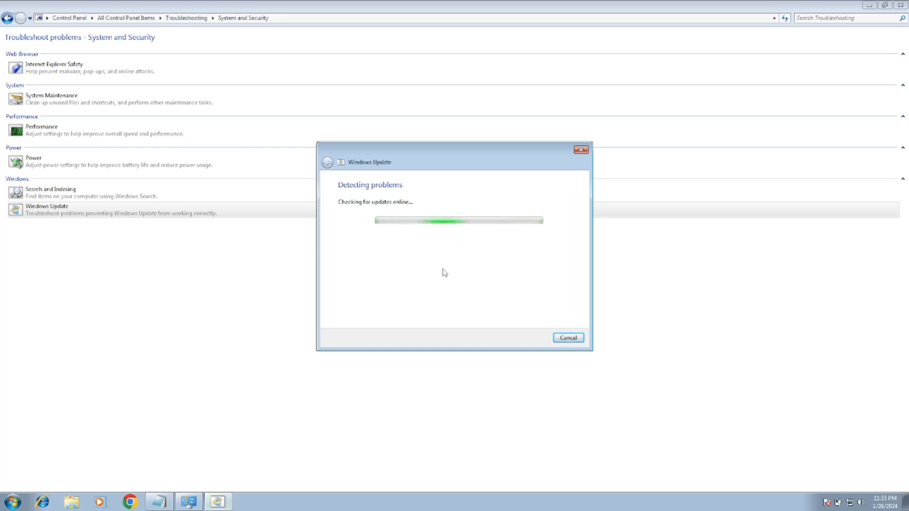
mouse_move(470, 272)
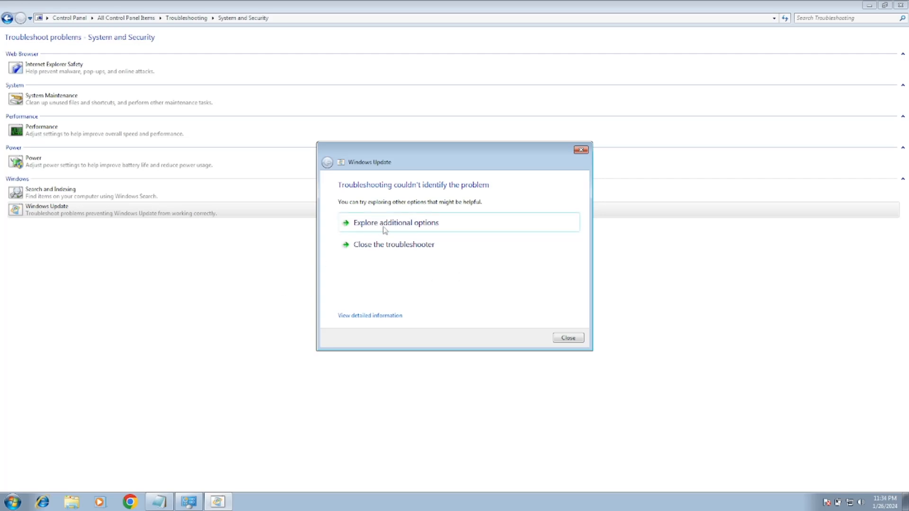
mouse_move(380, 250)
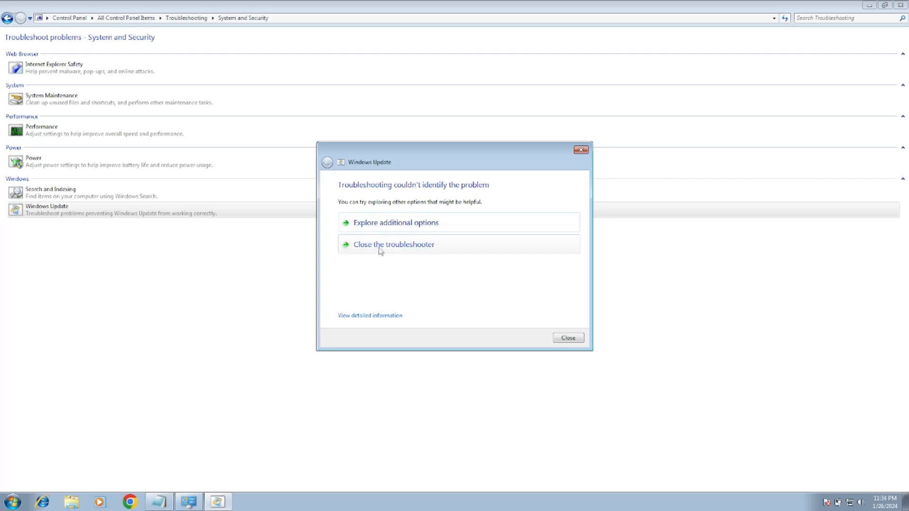
left_click(567, 337)
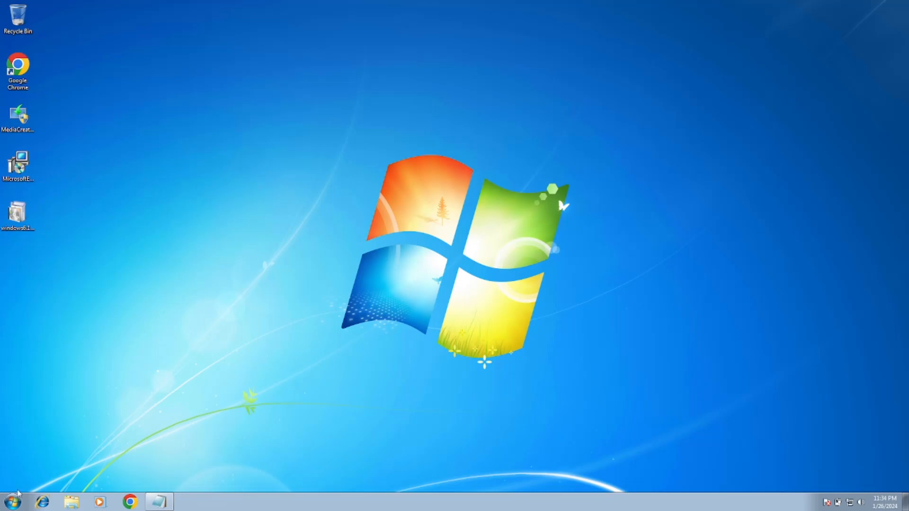
Step: Search the Start menu for 'services' to open the Services console
left_click(11, 501)
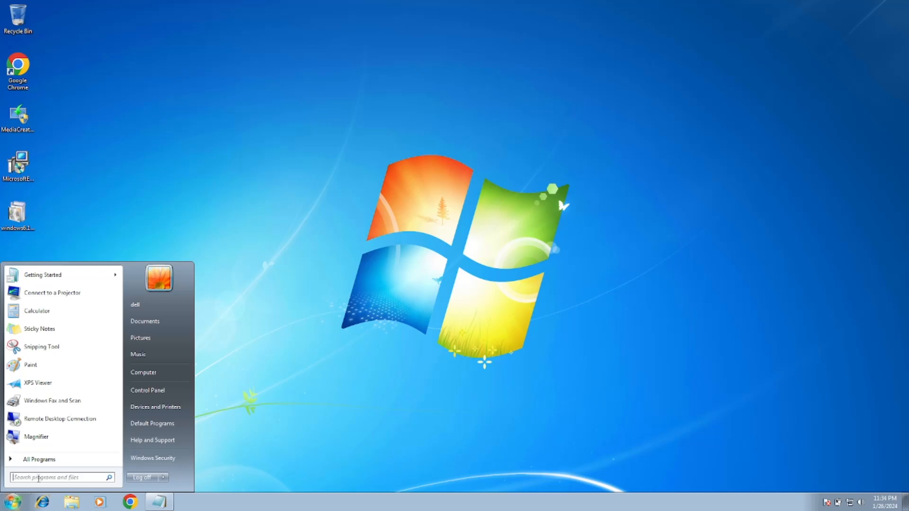
type("s")
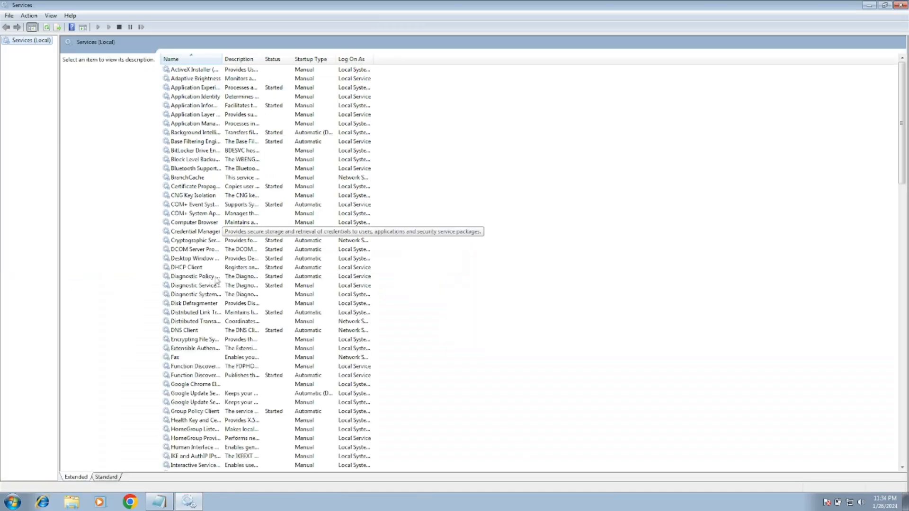
mouse_move(200, 306)
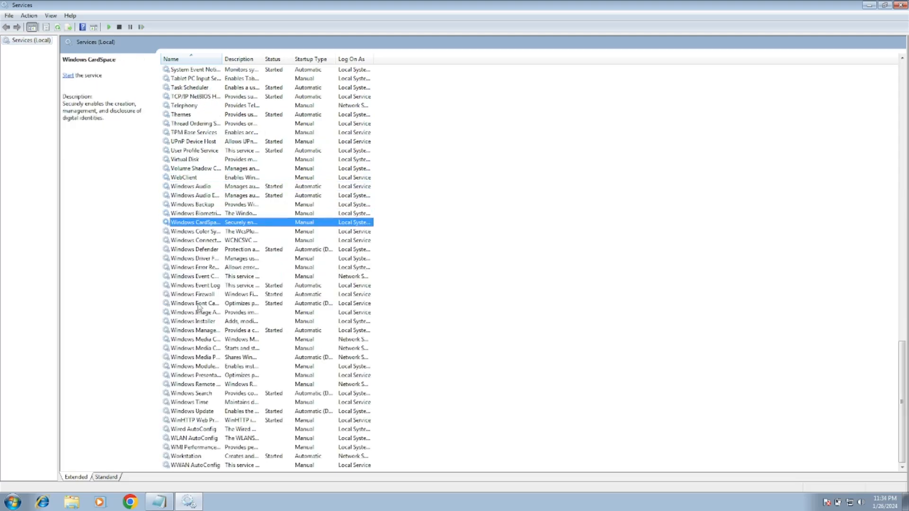
Step: Widen the Name column and select the Windows Update service
left_click(194, 294)
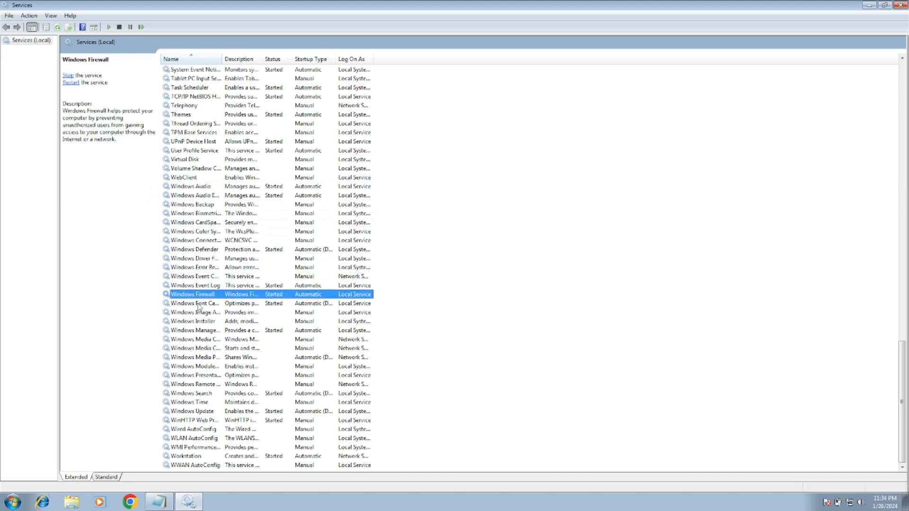
left_click(195, 303)
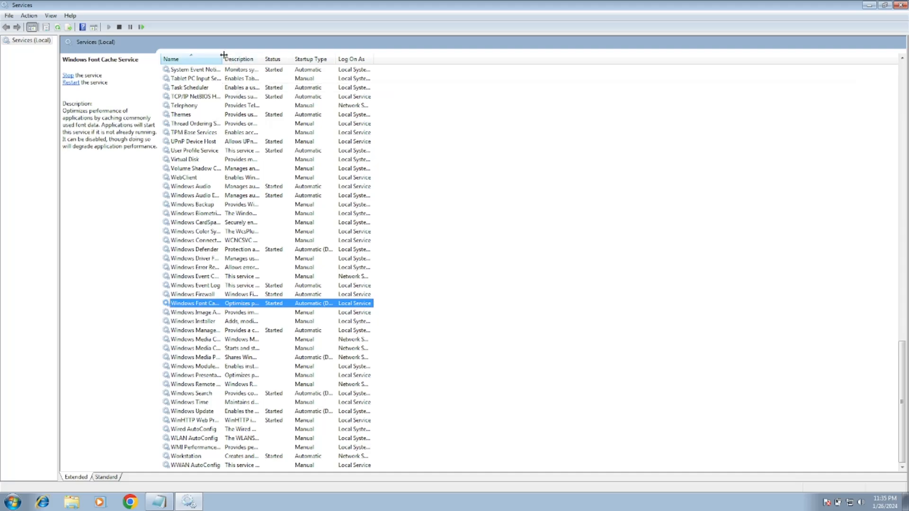
left_click_drag(223, 58, 276, 59)
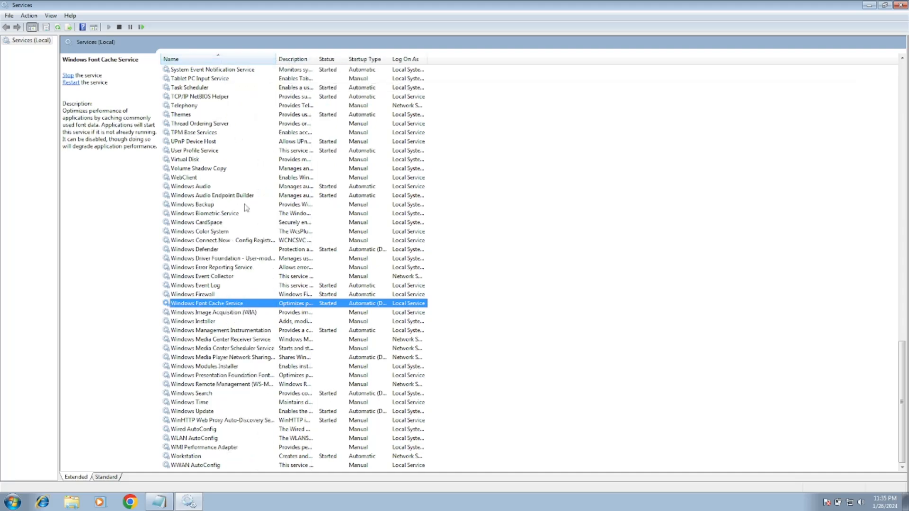
scroll("up", 3)
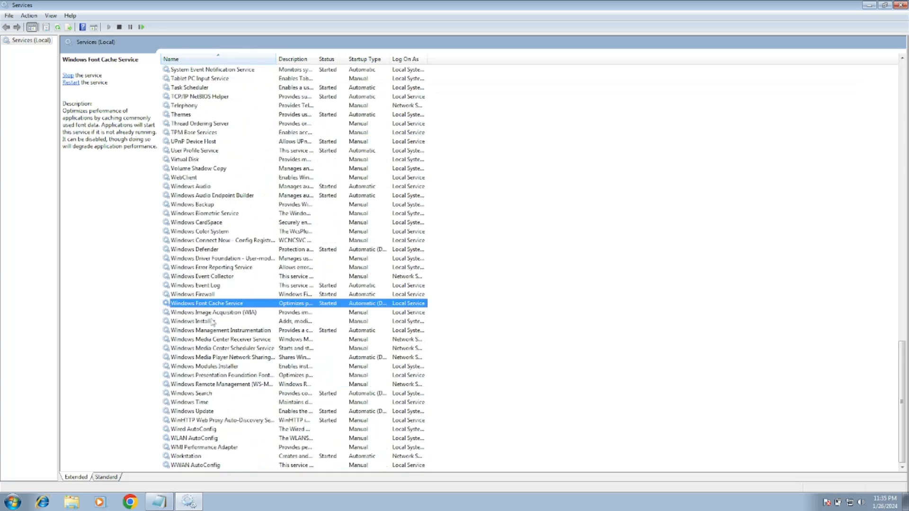
left_click(192, 411)
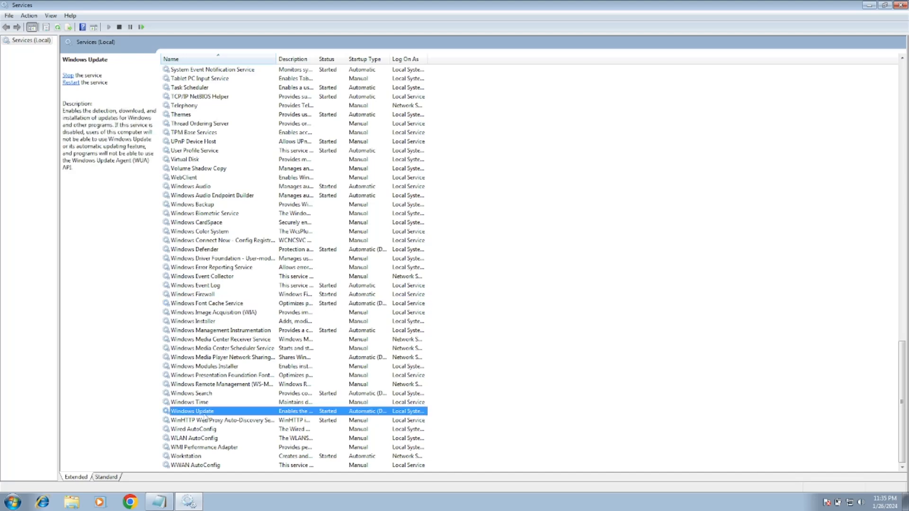
Step: Change Windows Update's startup type from delayed start to Automatic and confirm with OK
double_click(192, 410)
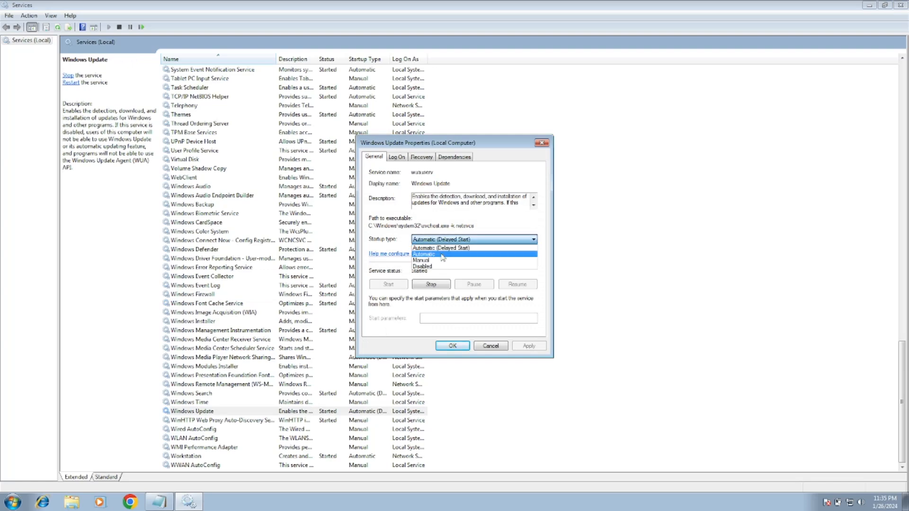
left_click(423, 254)
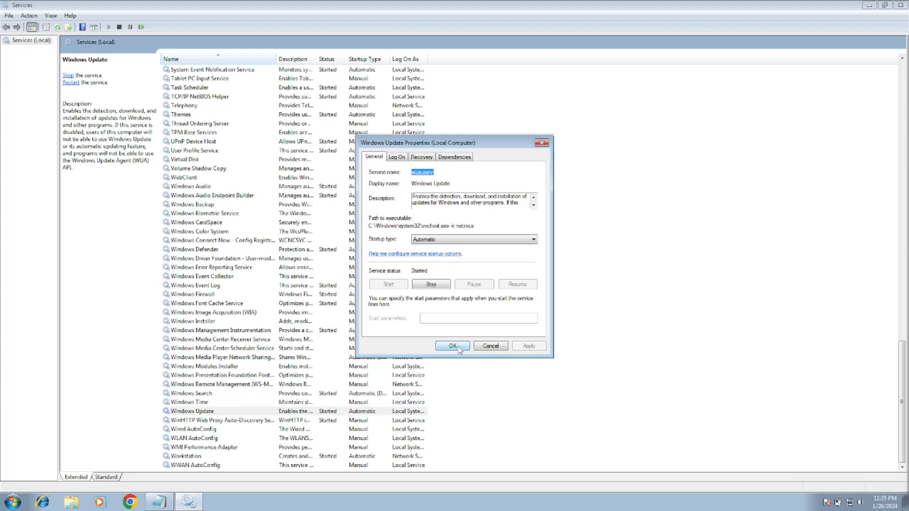
left_click(452, 345)
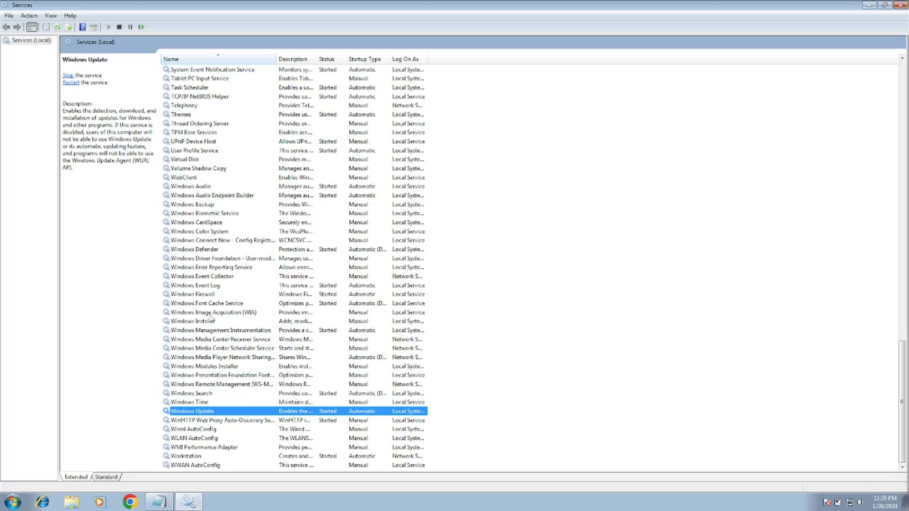
Step: Set Background Intelligent Transfer Service's startup type to Automatic in its properties
scroll("up", 3)
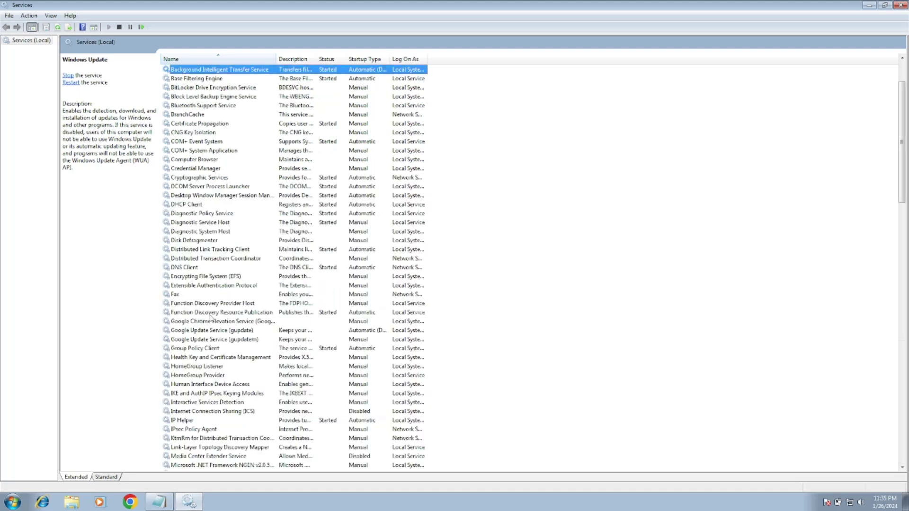
left_click(219, 70)
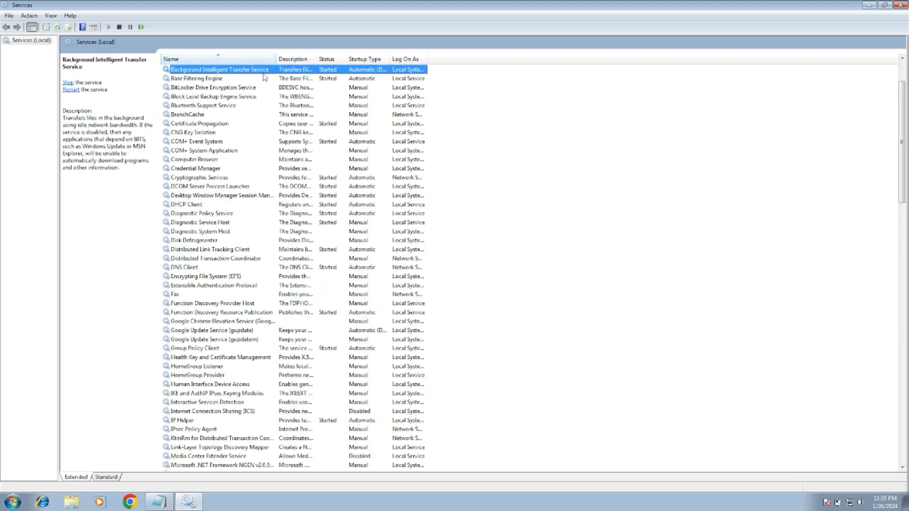
double_click(219, 70)
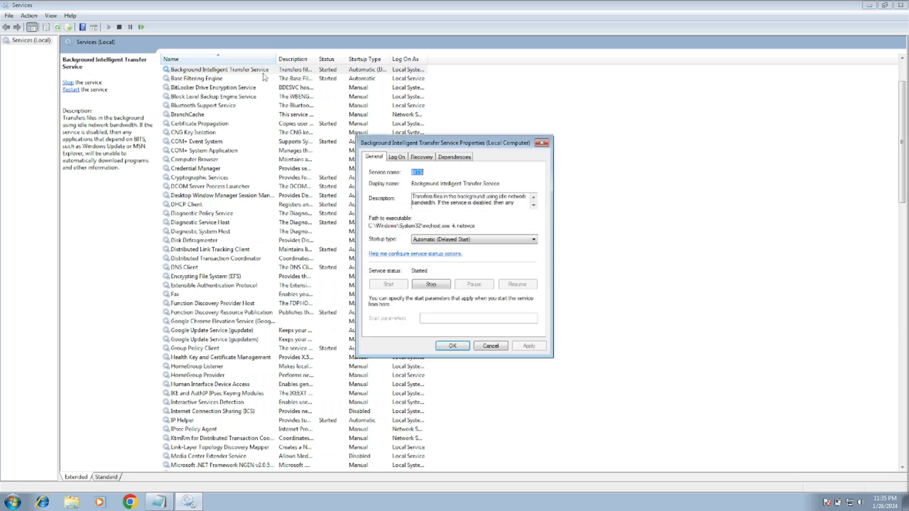
left_click(531, 238)
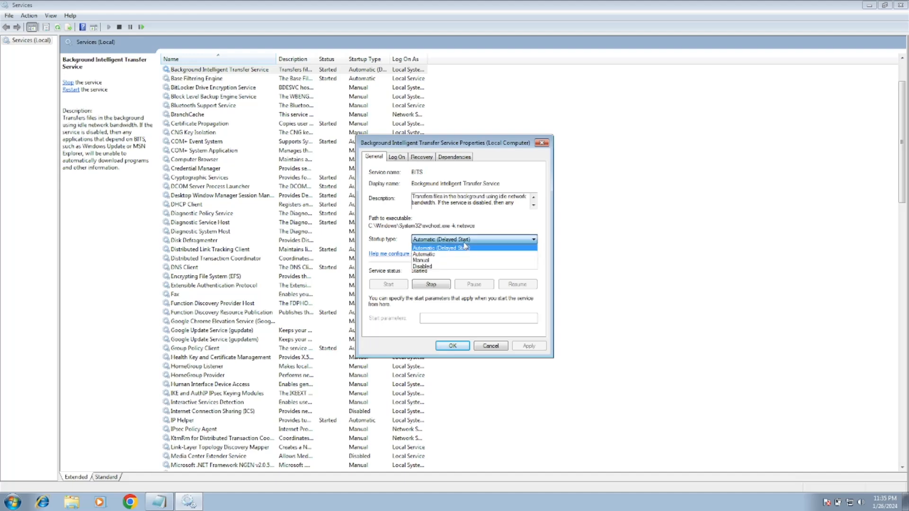
left_click(424, 253)
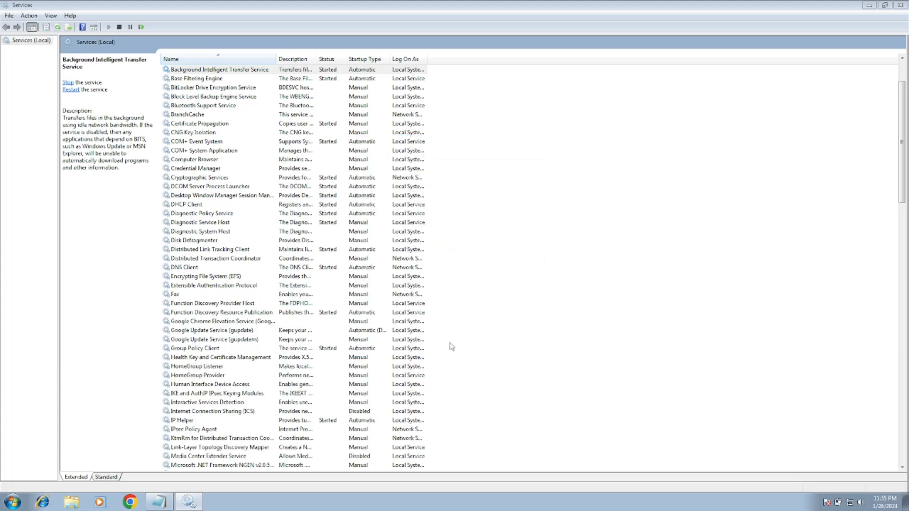
Step: Verify Cryptographic Services is already Automatic, accept unchanged, and close the Services console
left_click(194, 240)
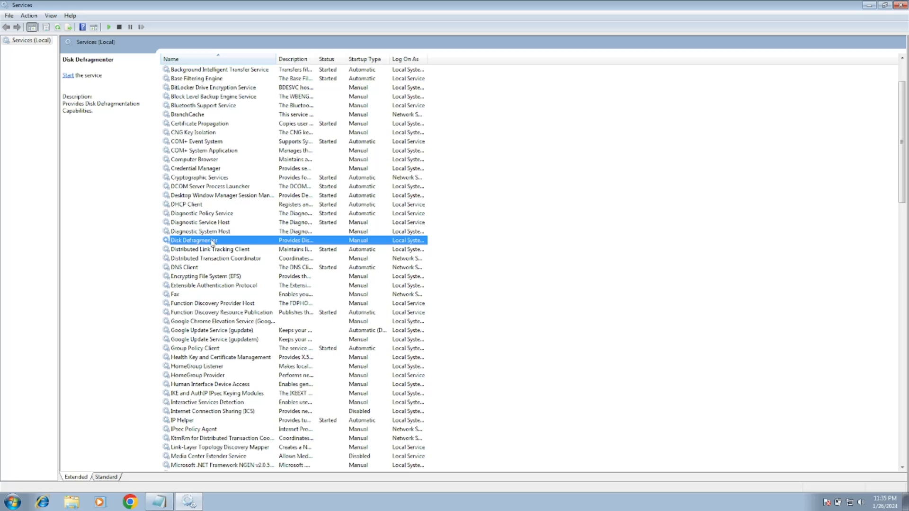
left_click(200, 123)
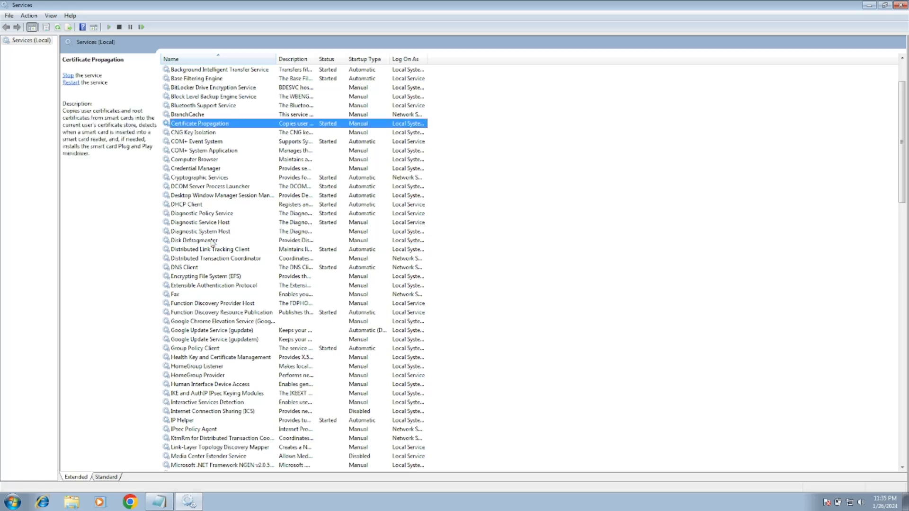
left_click(196, 168)
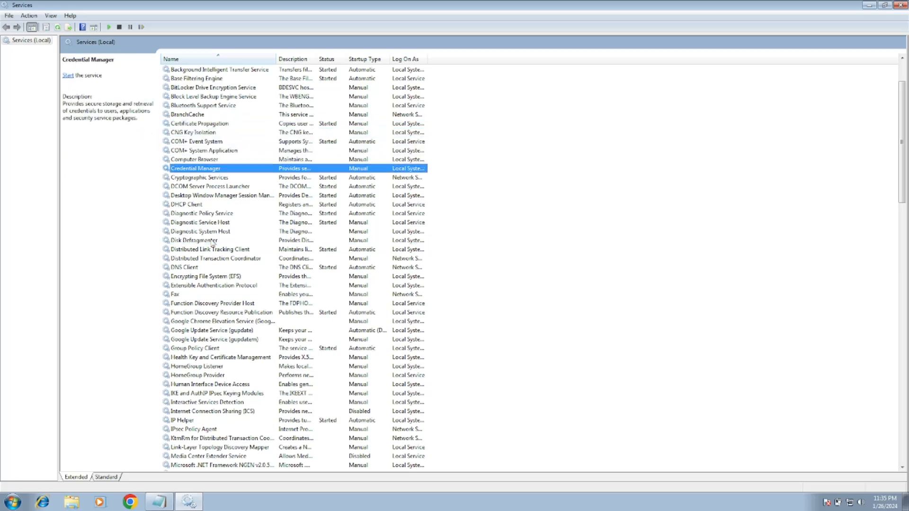
left_click(199, 178)
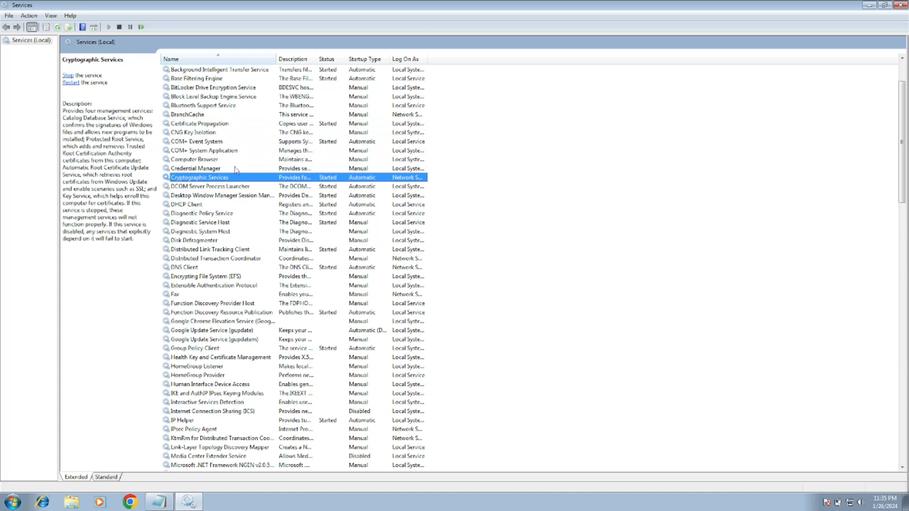
mouse_move(230, 180)
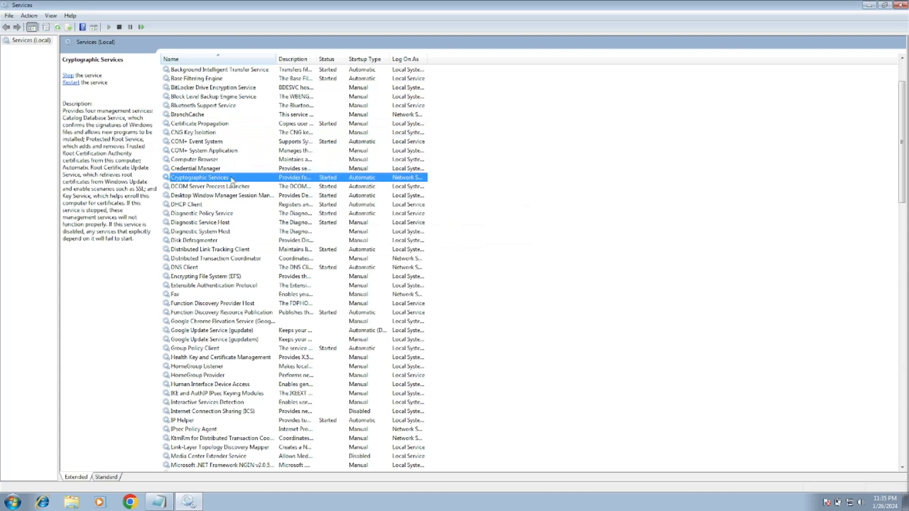
double_click(199, 177)
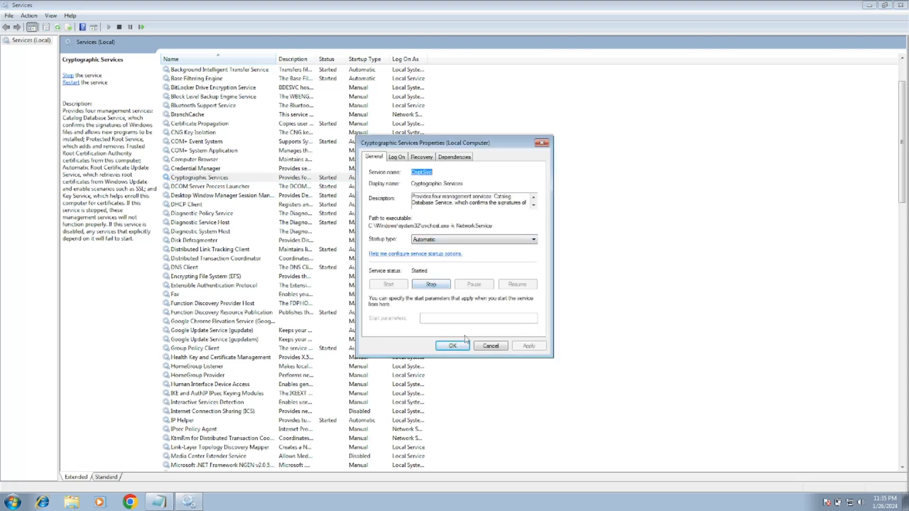
left_click(452, 346)
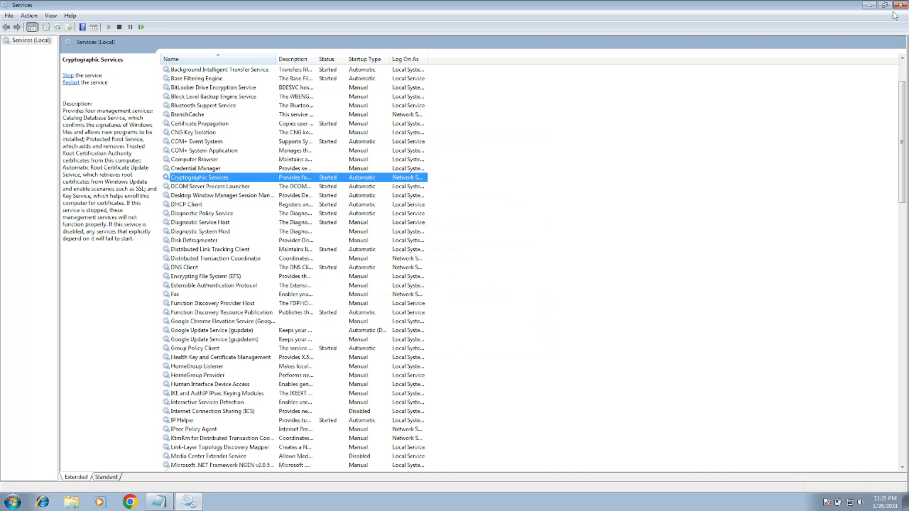
left_click(901, 5)
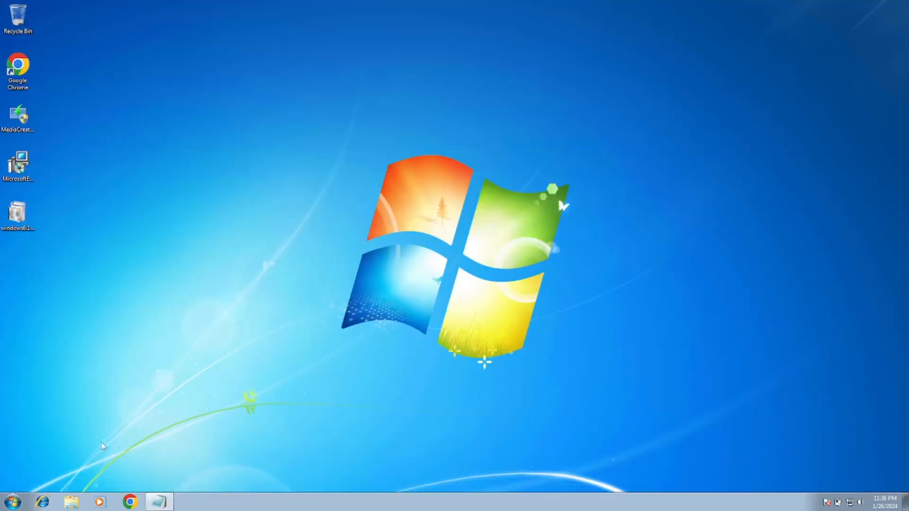
mouse_move(41, 485)
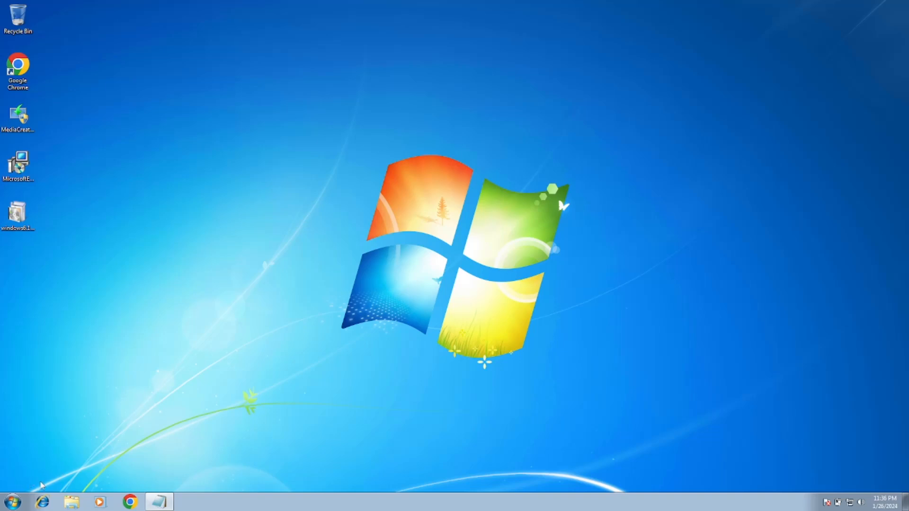
Step: Reopen Windows Update from Control Panel, check for updates again, and launch Chrome
left_click(10, 501)
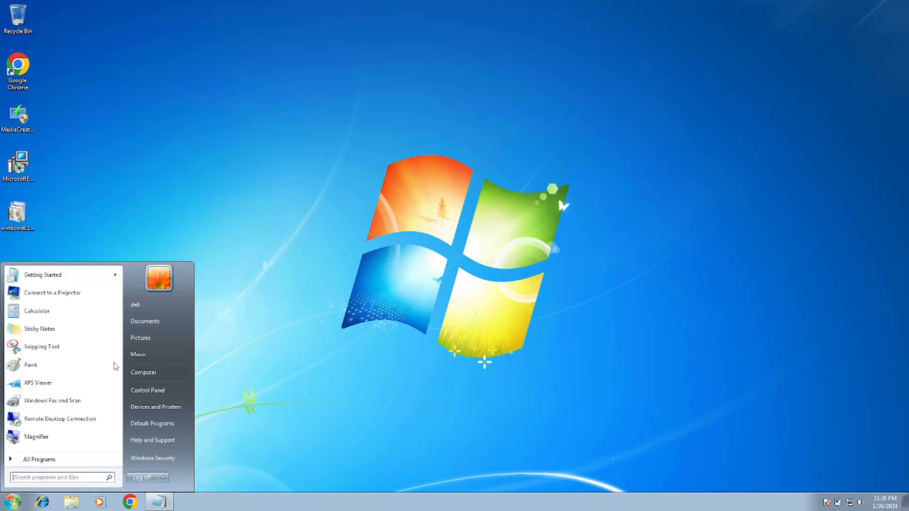
left_click(147, 390)
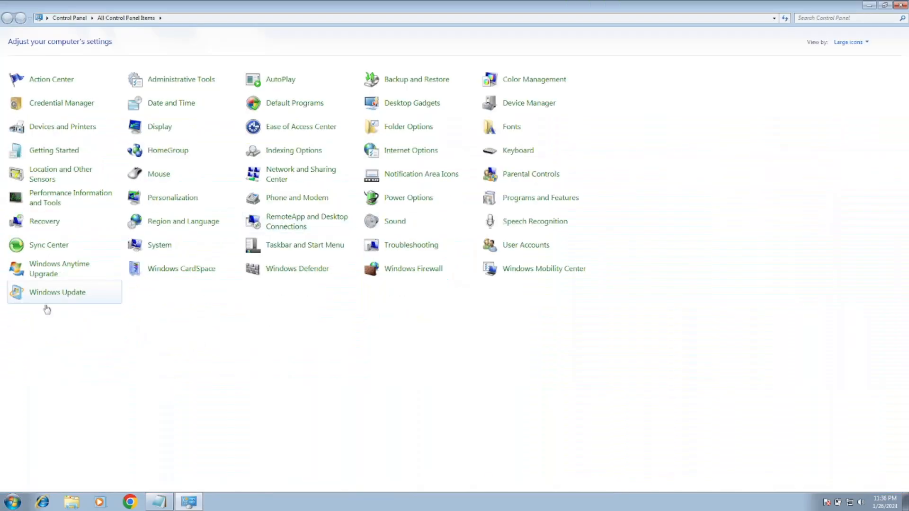
mouse_move(57, 292)
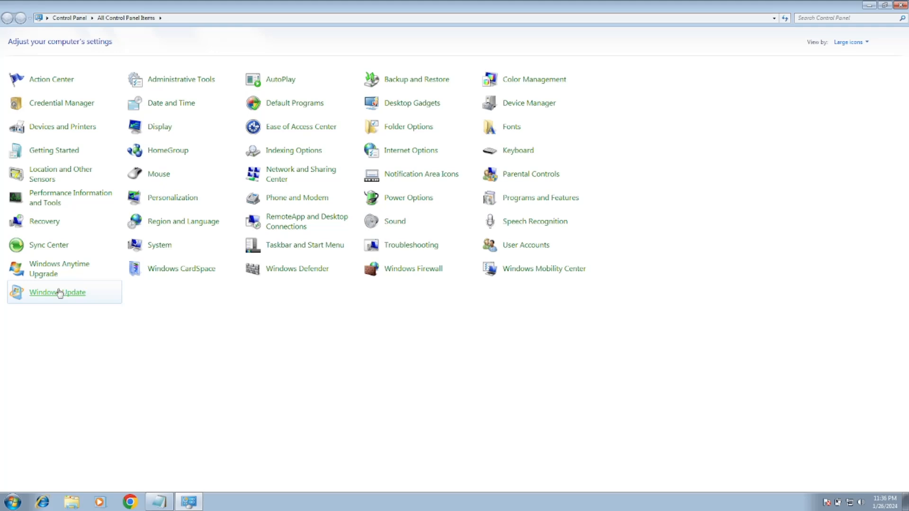
left_click(57, 292)
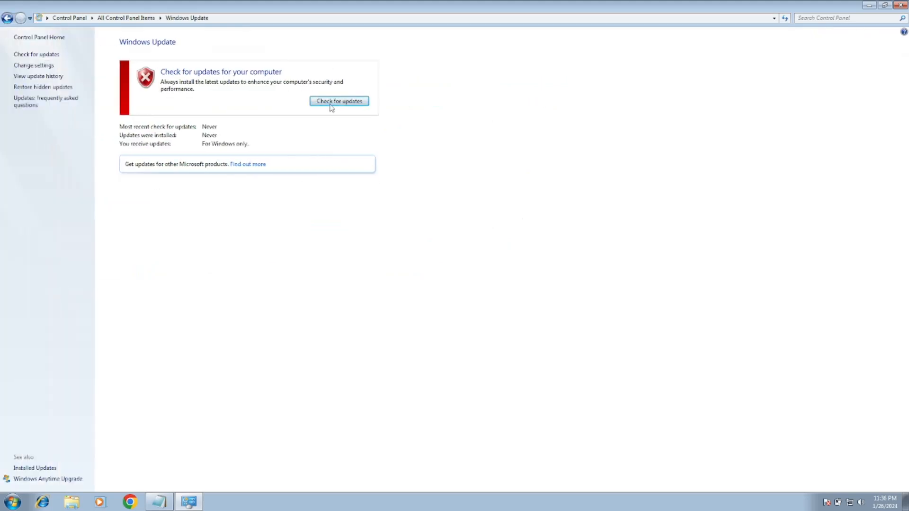
left_click(339, 101)
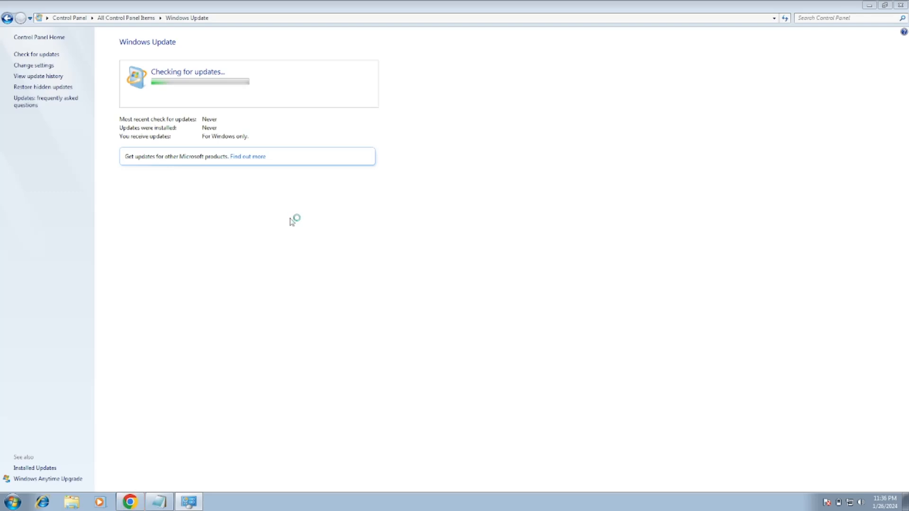
left_click(129, 501)
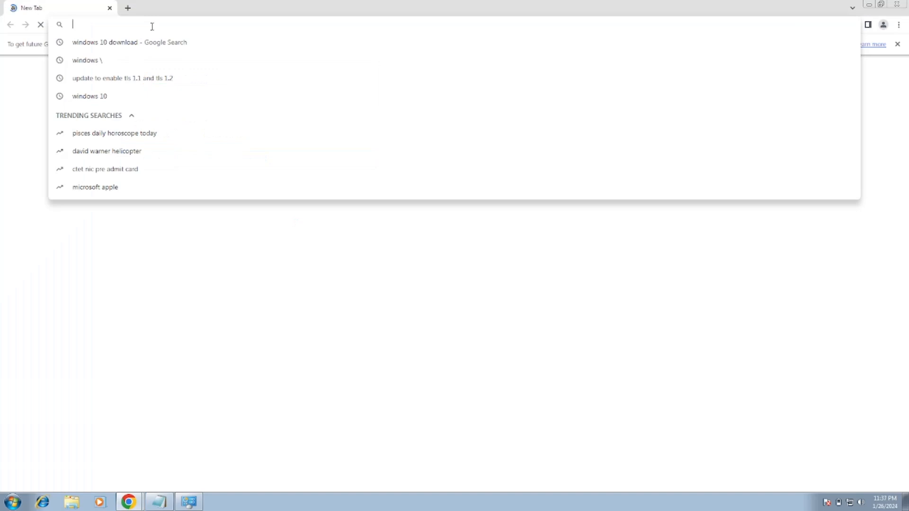
Step: Search Google for 'udate for windows 7' from Chrome's address bar
type("udate")
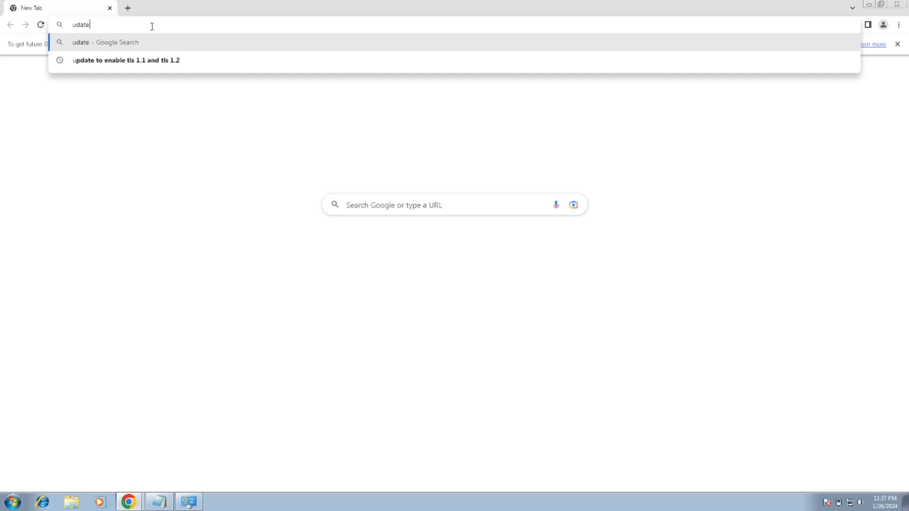
type("for wind")
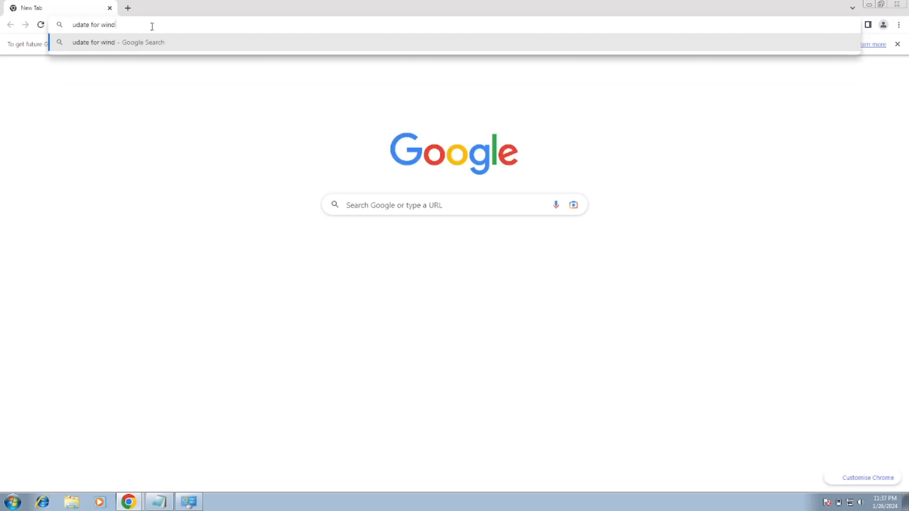
type("ows 7")
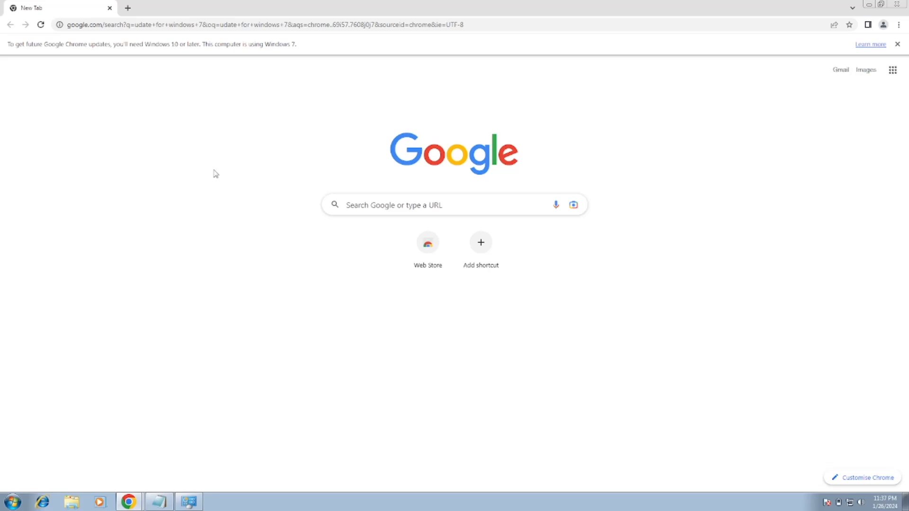
mouse_move(323, 166)
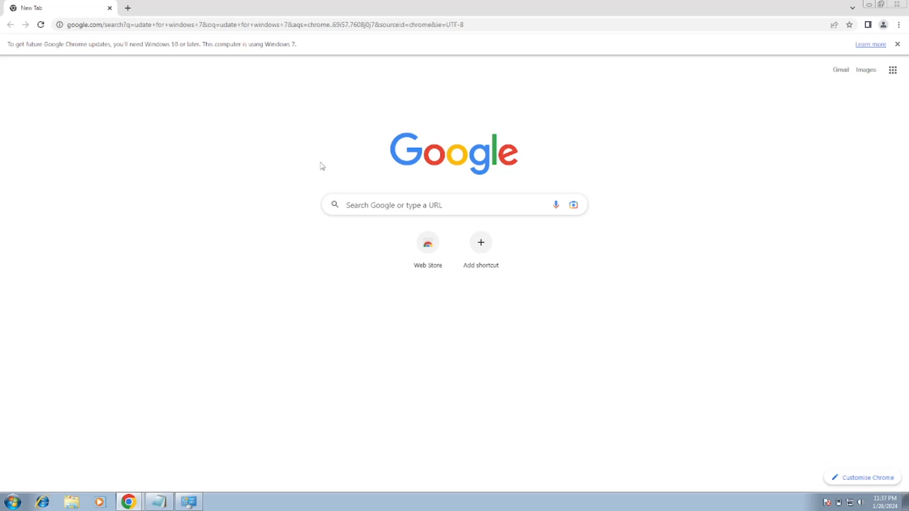
key("Return")
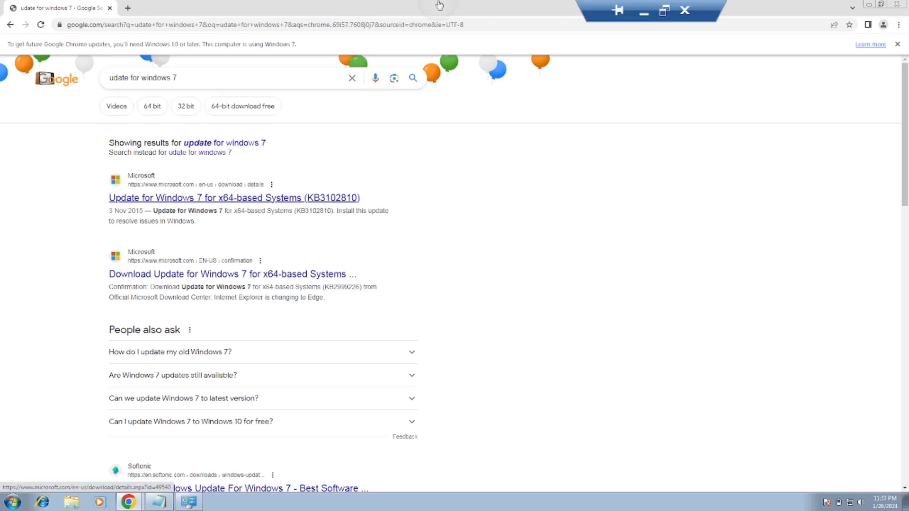
Step: Open the KB3102810 update page on Microsoft Download Center
left_click(233, 197)
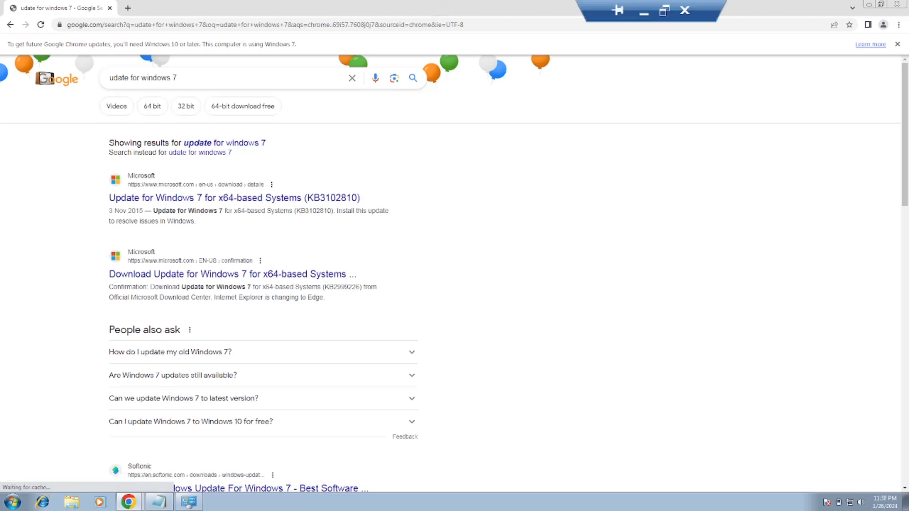
left_click(233, 198)
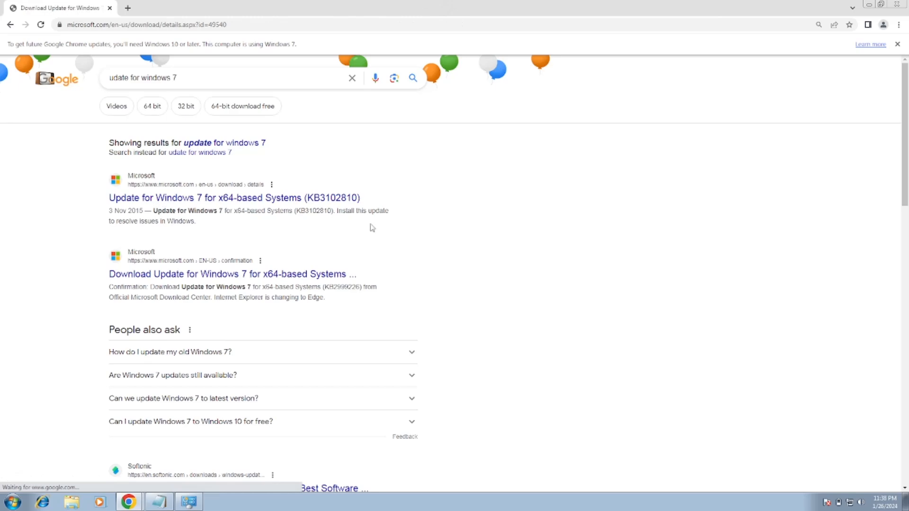
left_click(234, 198)
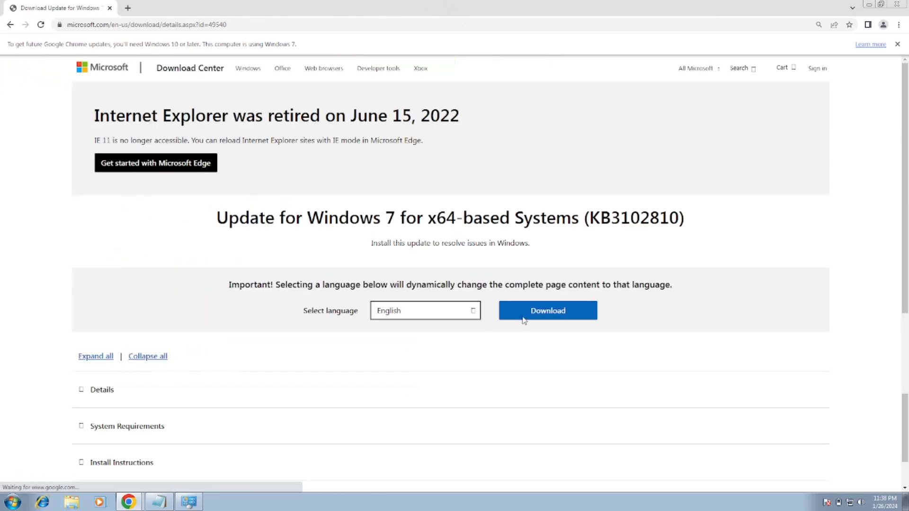
scroll("down", 3)
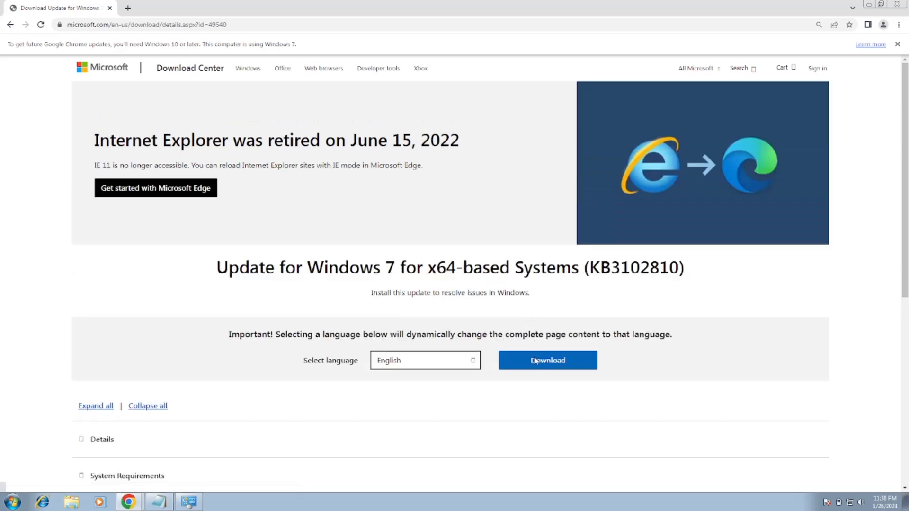
Step: Download the KB3102810 x64 .msu file and launch it from the download bar
left_click(547, 360)
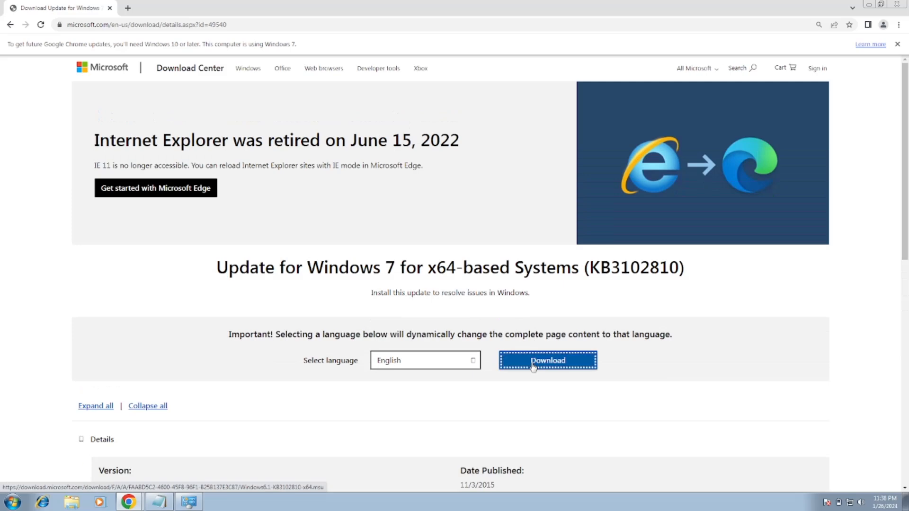
left_click(547, 360)
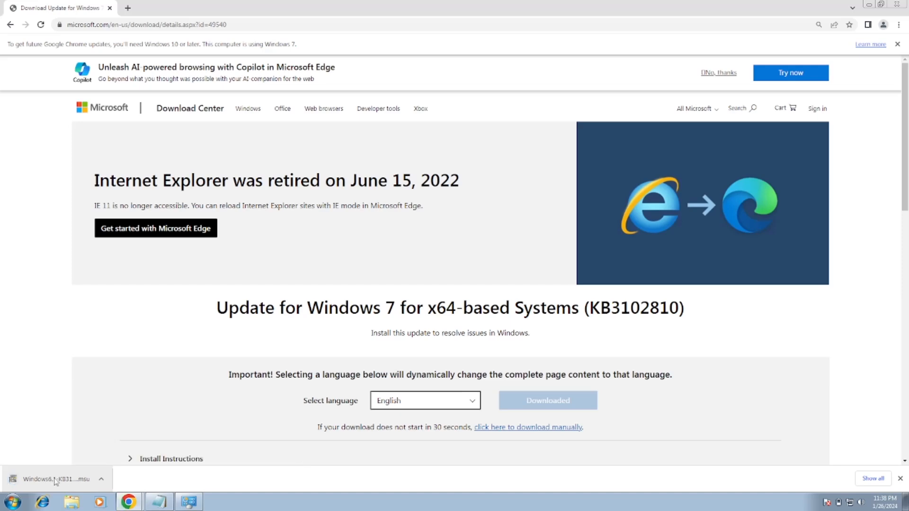
left_click(54, 479)
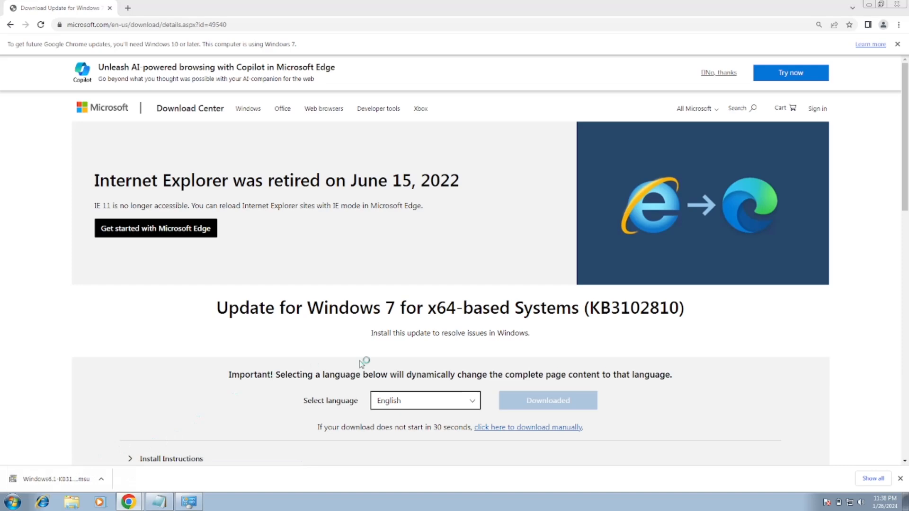
left_click(55, 479)
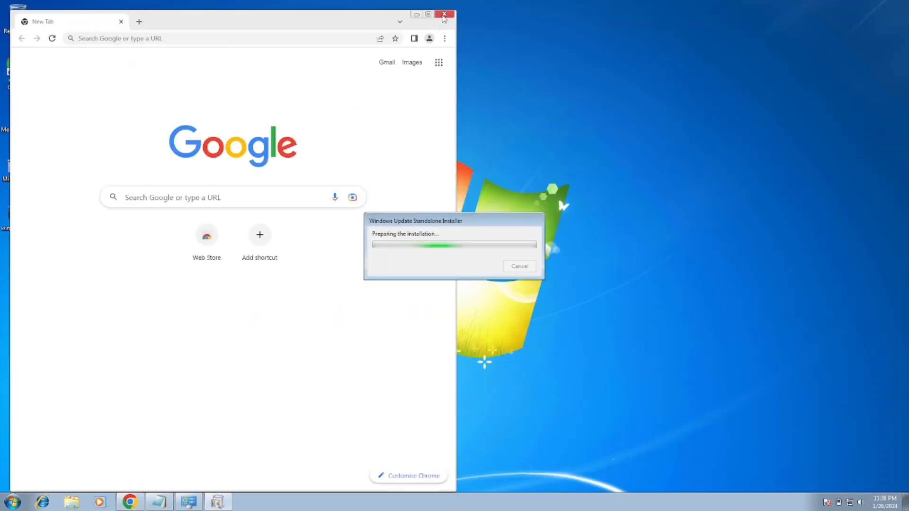
Step: Close Chrome and confirm Yes to install KB3102810 in the Standalone Installer
left_click(444, 14)
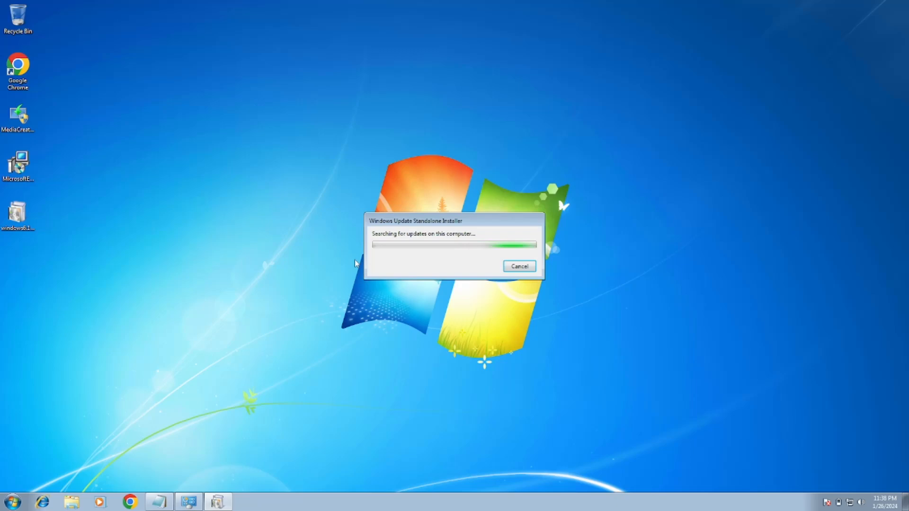
mouse_move(478, 242)
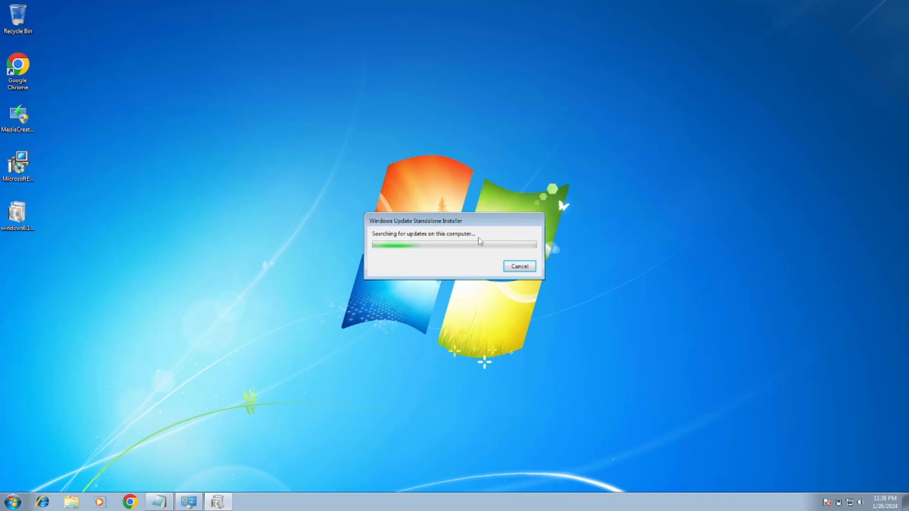
left_click(518, 266)
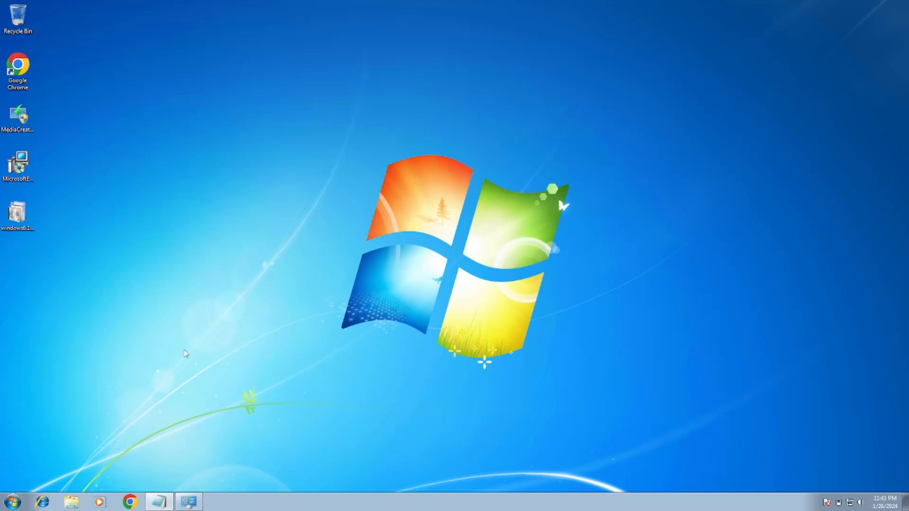
mouse_move(11, 501)
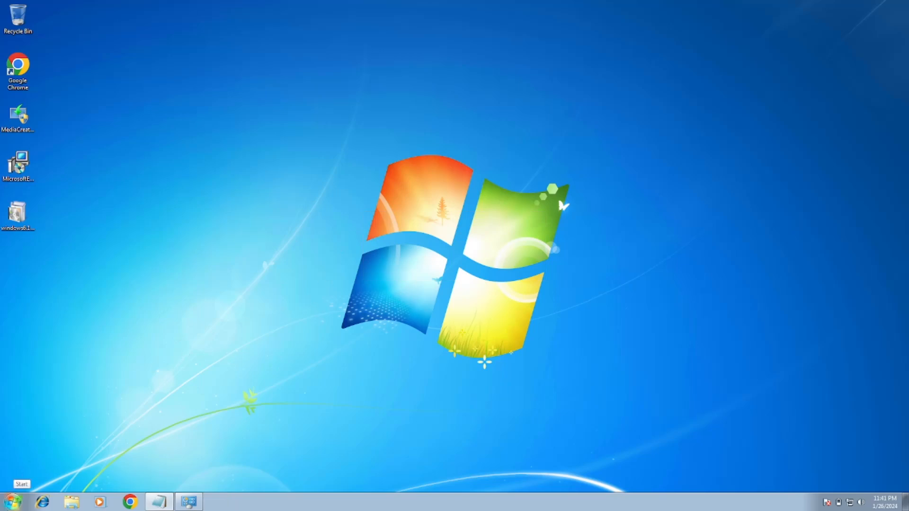
Step: Choose Restart in the Shut Down Windows dialog from the Start menu
left_click(13, 501)
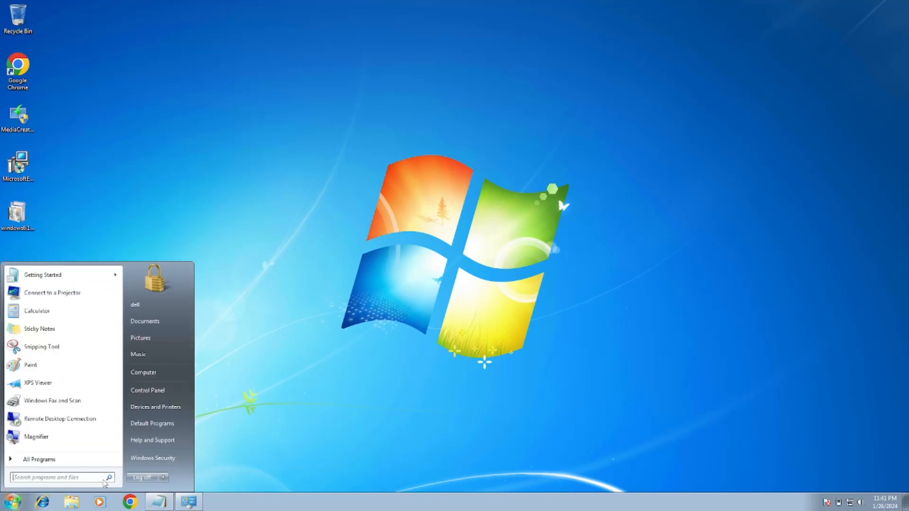
left_click(166, 477)
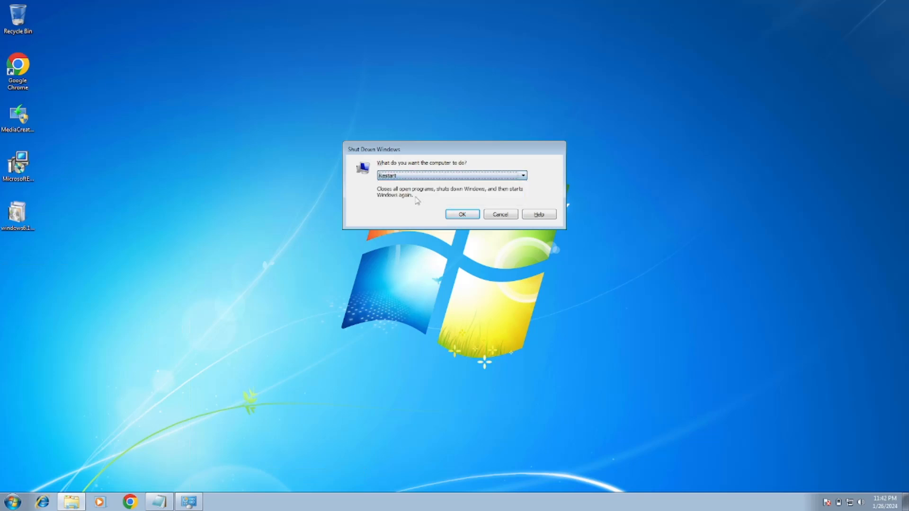
left_click(462, 214)
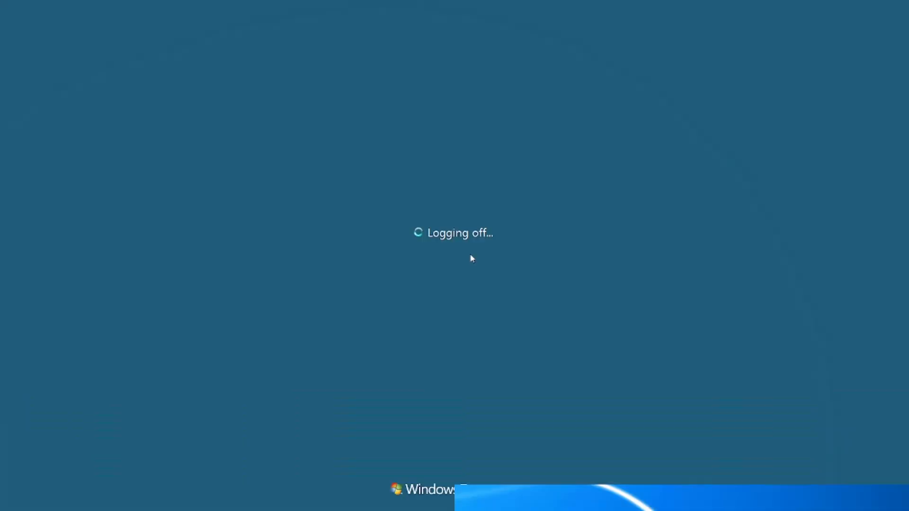